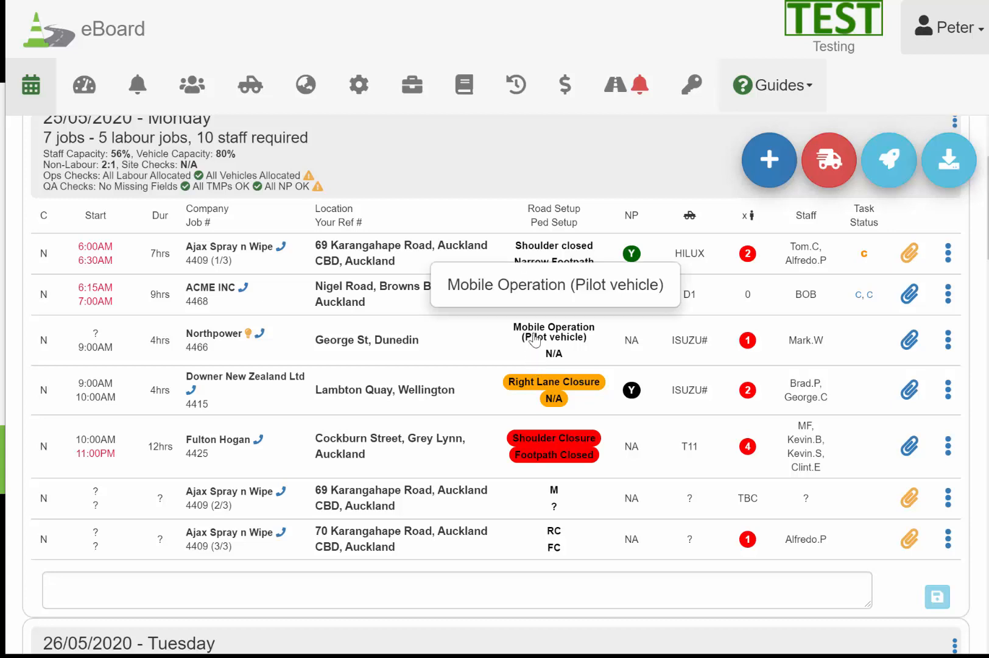
mouse_move(522, 315)
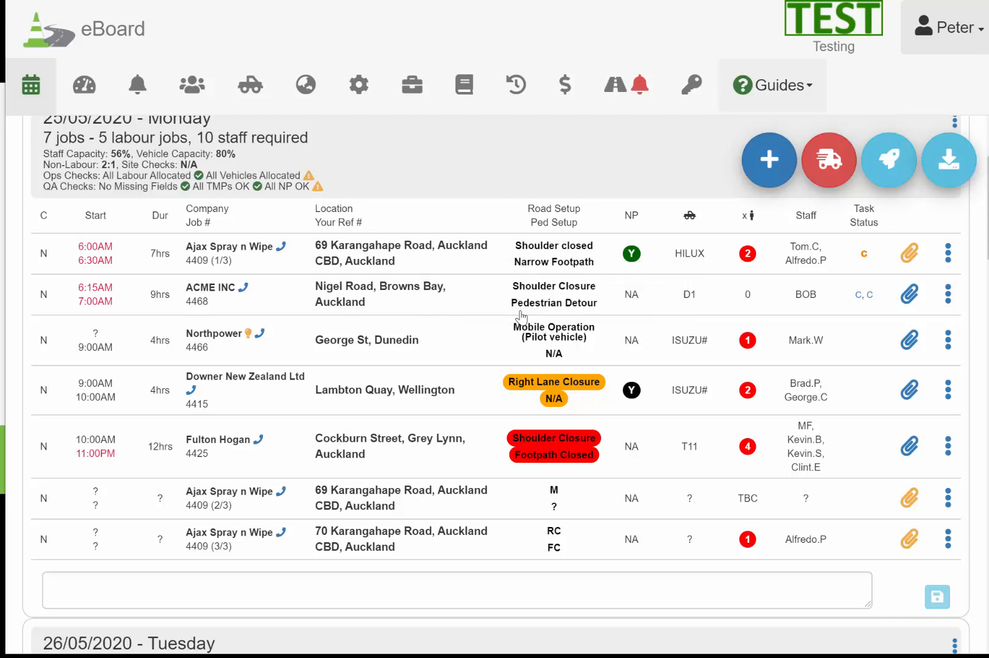
mouse_move(510, 239)
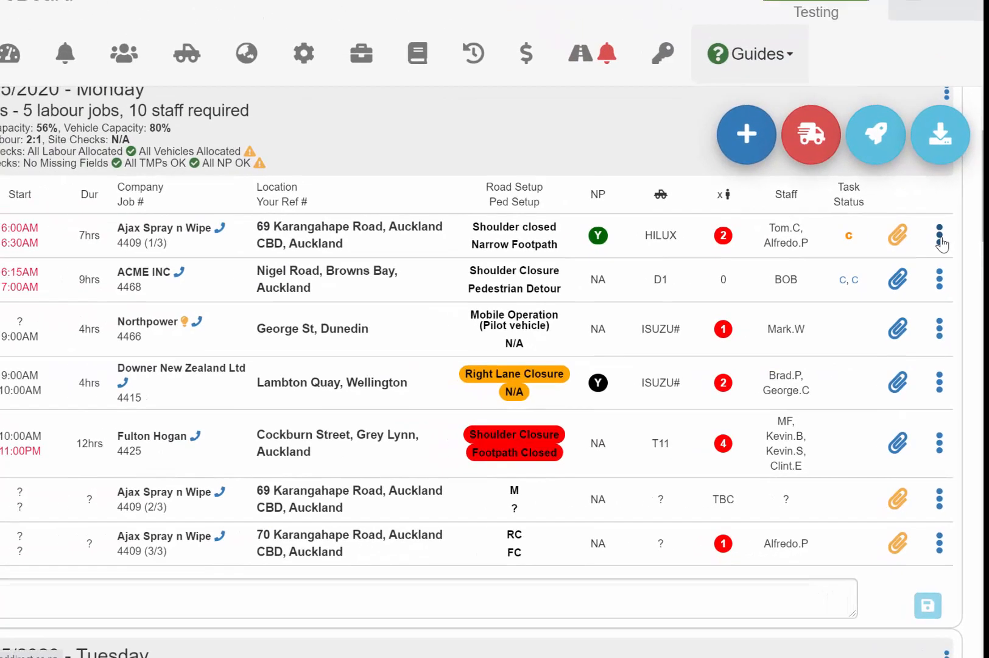
click(940, 235)
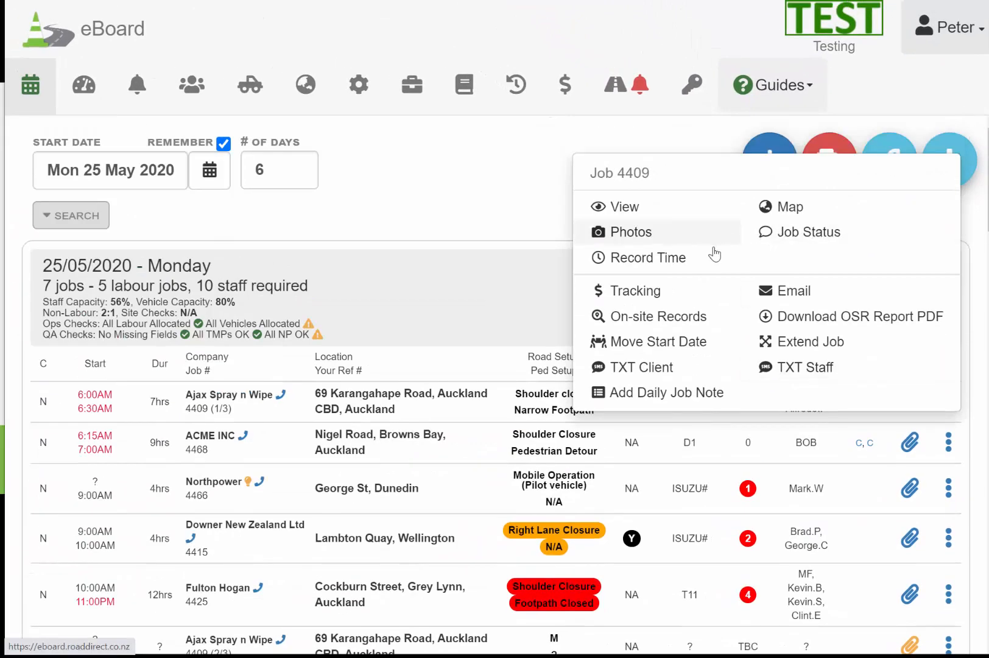
mouse_move(812, 232)
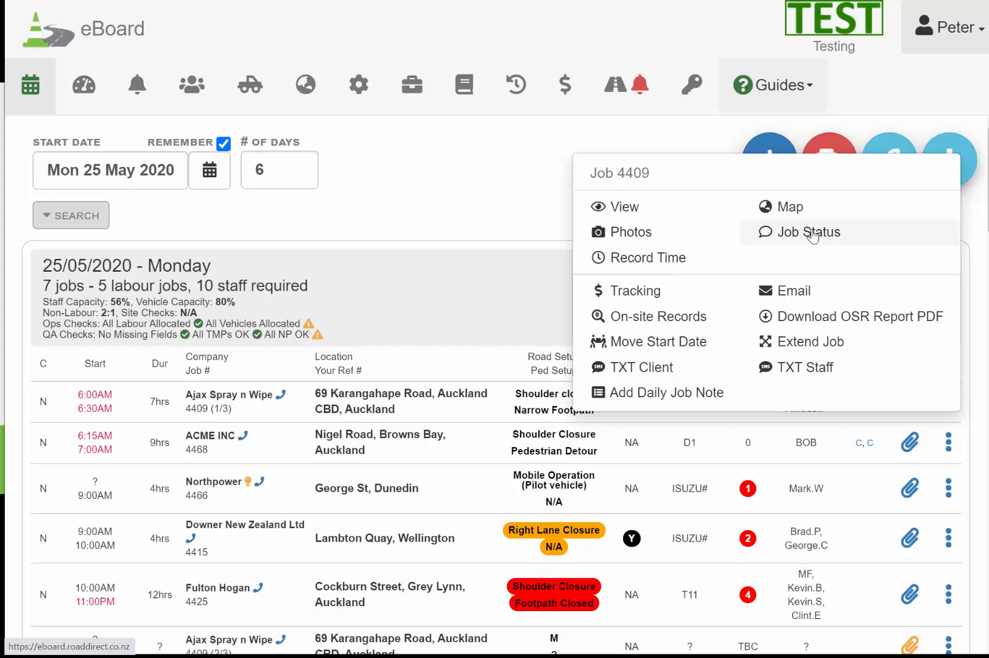
click(809, 231)
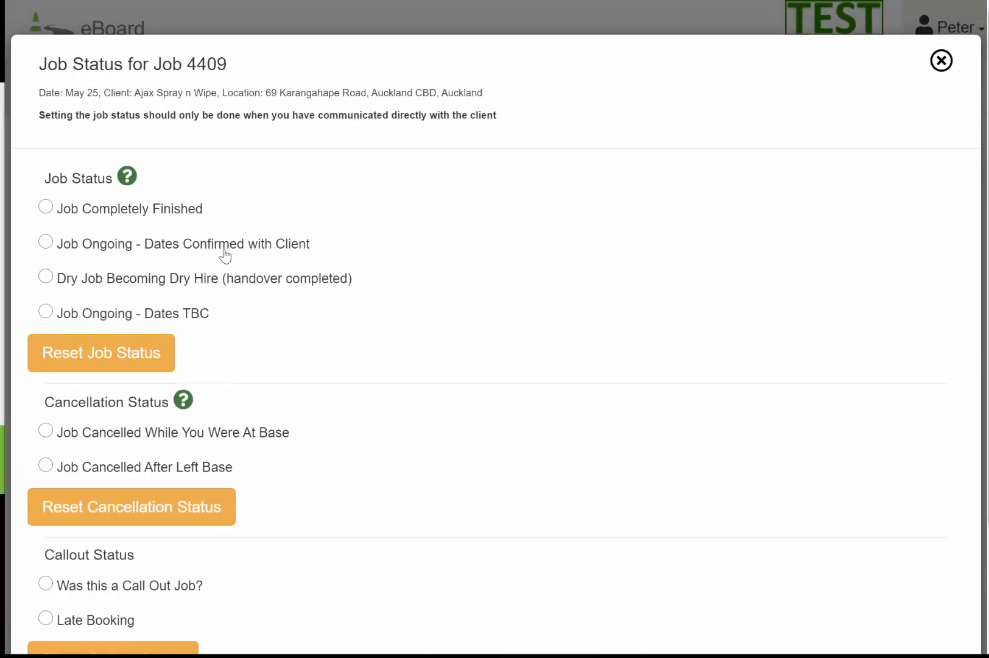
scroll(down, 3)
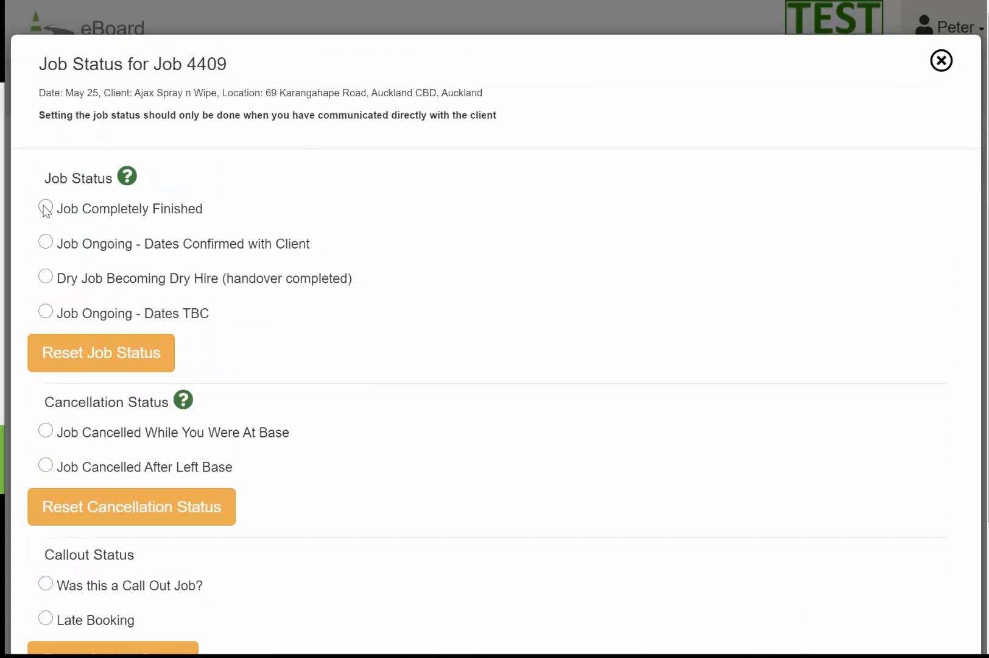
Mark job 4409 as Job Completely Finished with 'Confirmed - Ready to Invoice' ticked, after trying the ongoing option
click(45, 209)
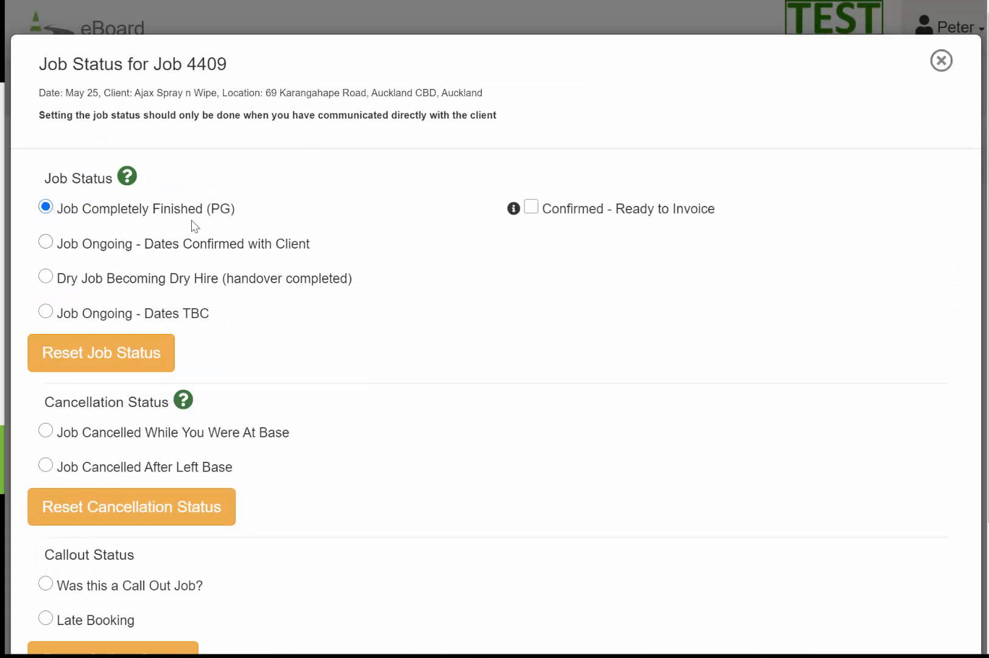
mouse_move(539, 226)
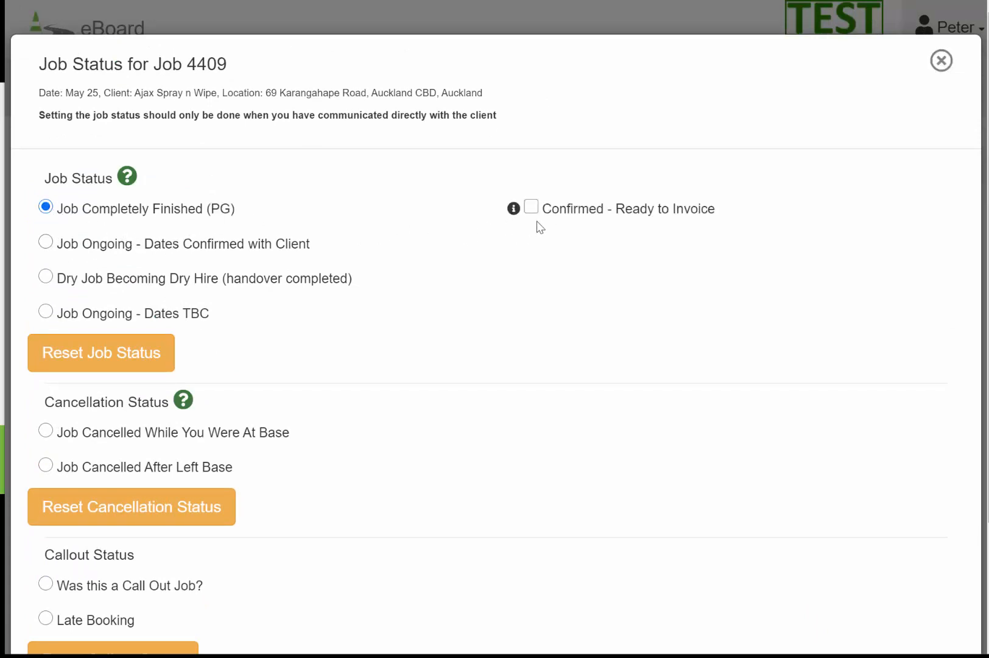
click(531, 207)
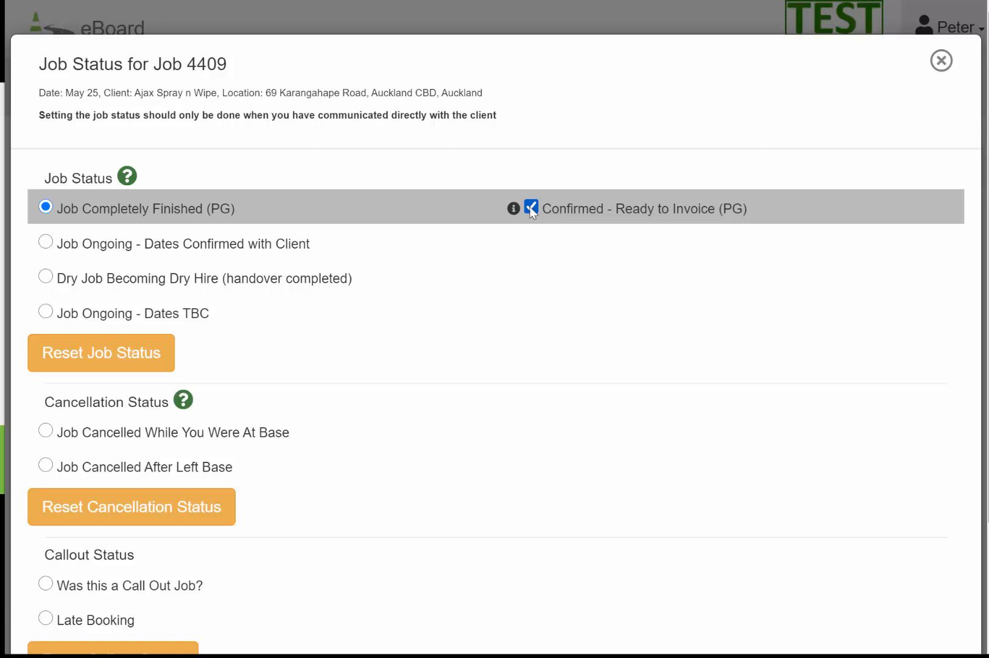
click(531, 208)
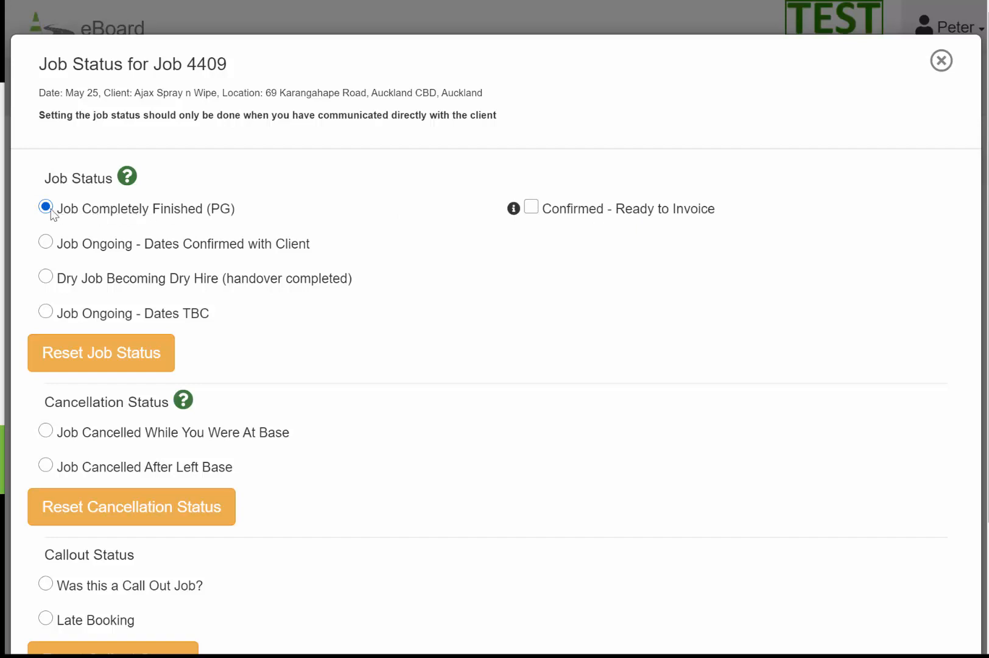
mouse_move(46, 244)
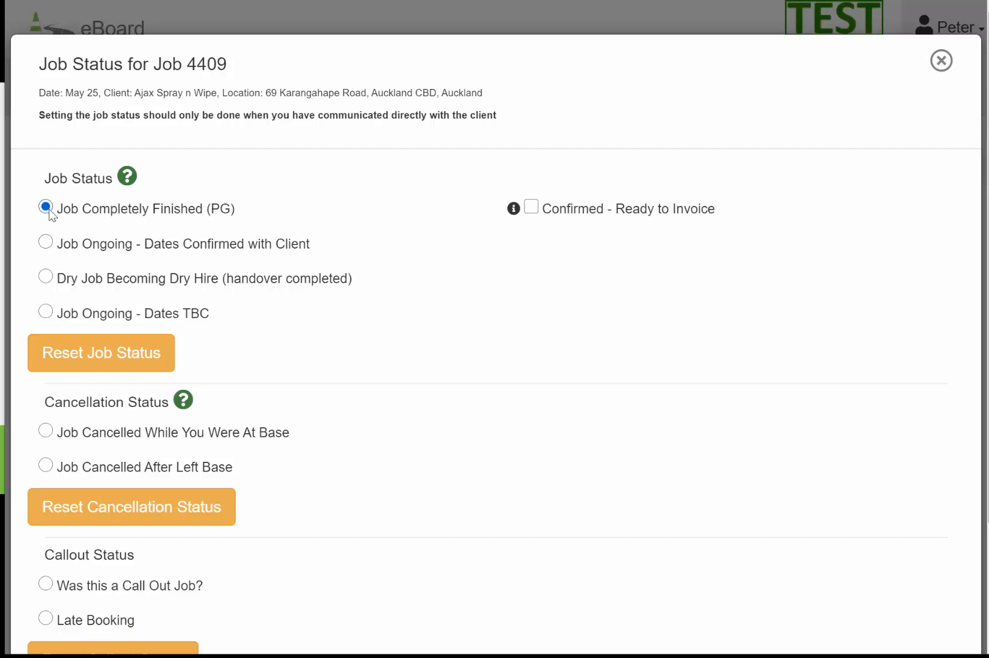
click(45, 242)
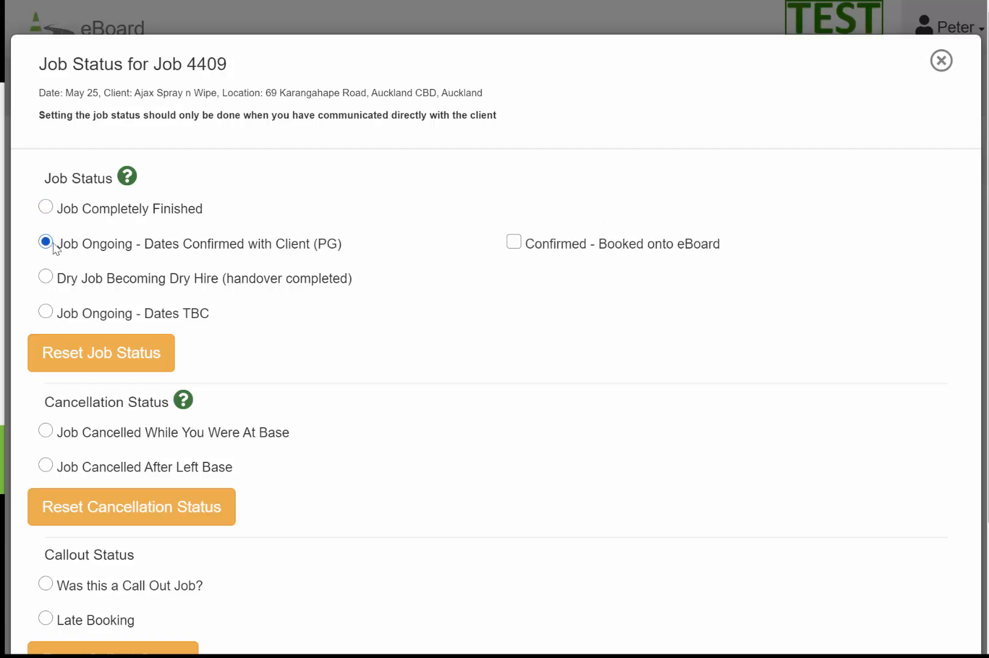
click(45, 209)
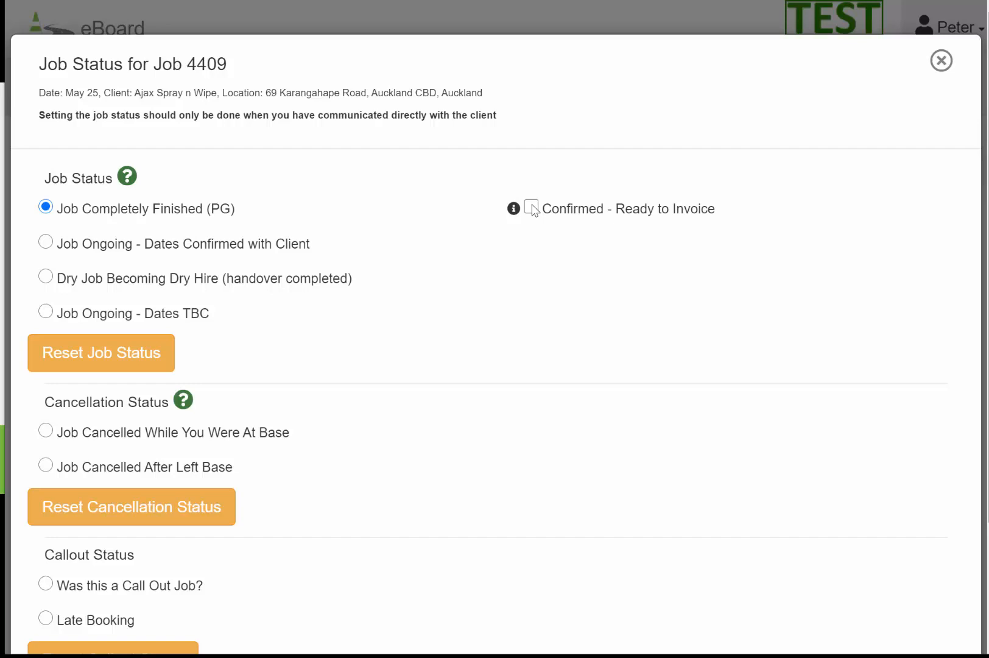
click(531, 209)
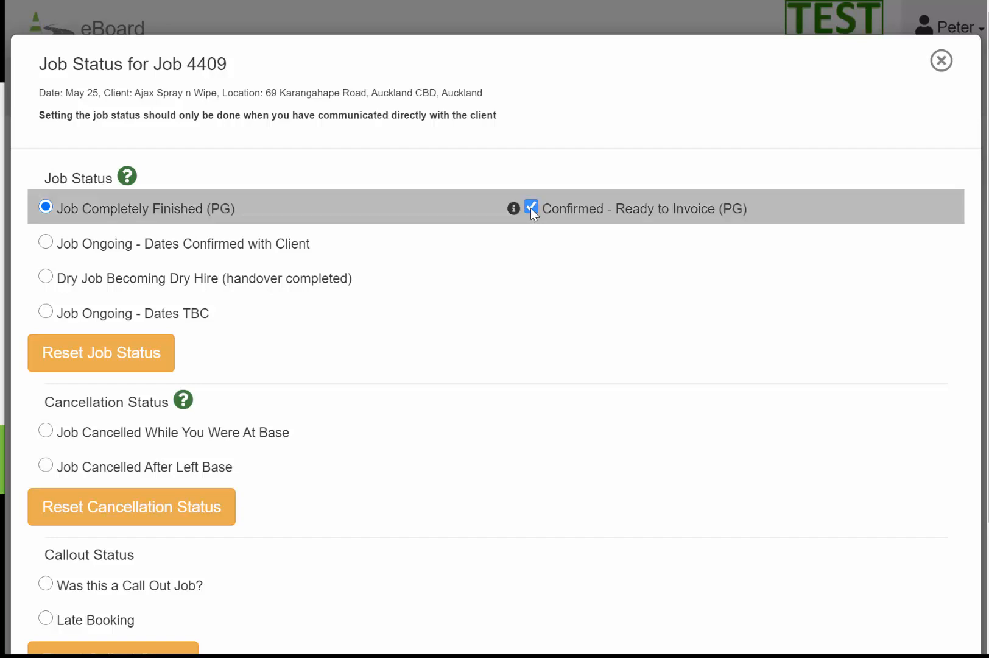
click(531, 208)
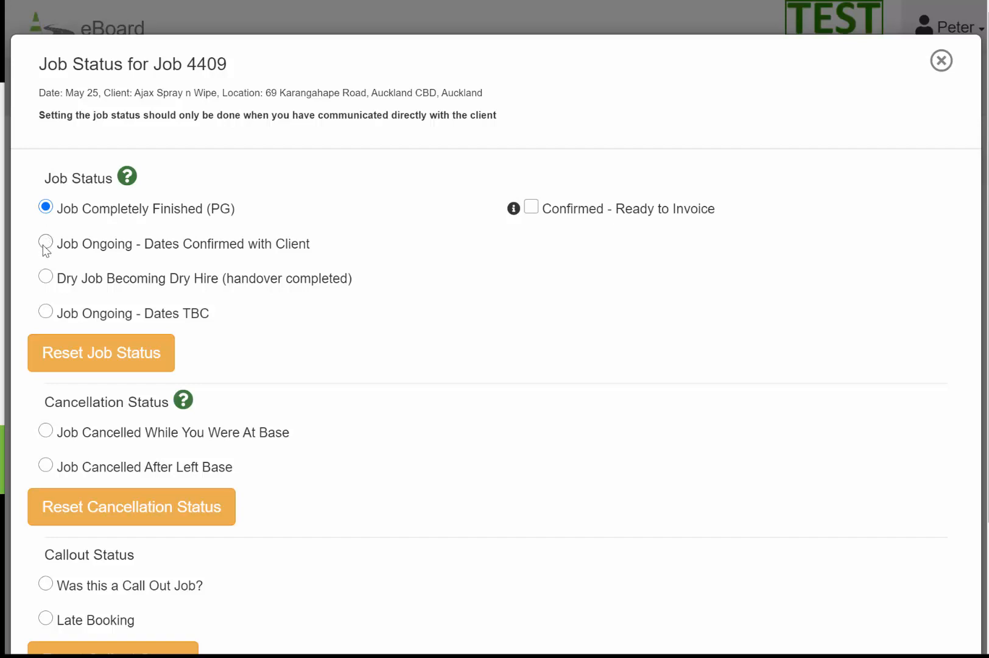
click(531, 208)
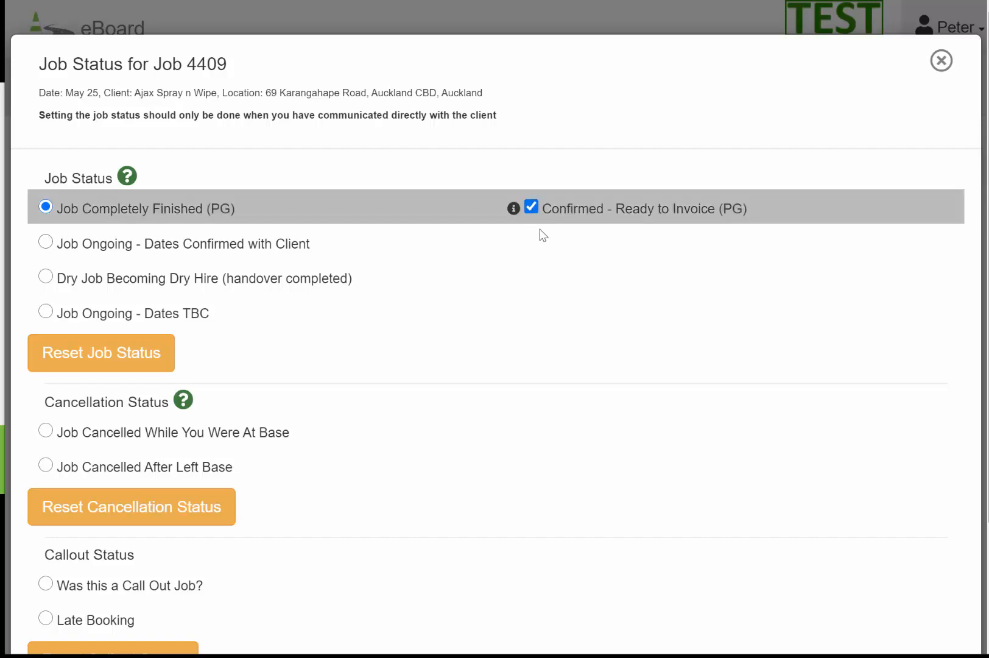
mouse_move(539, 223)
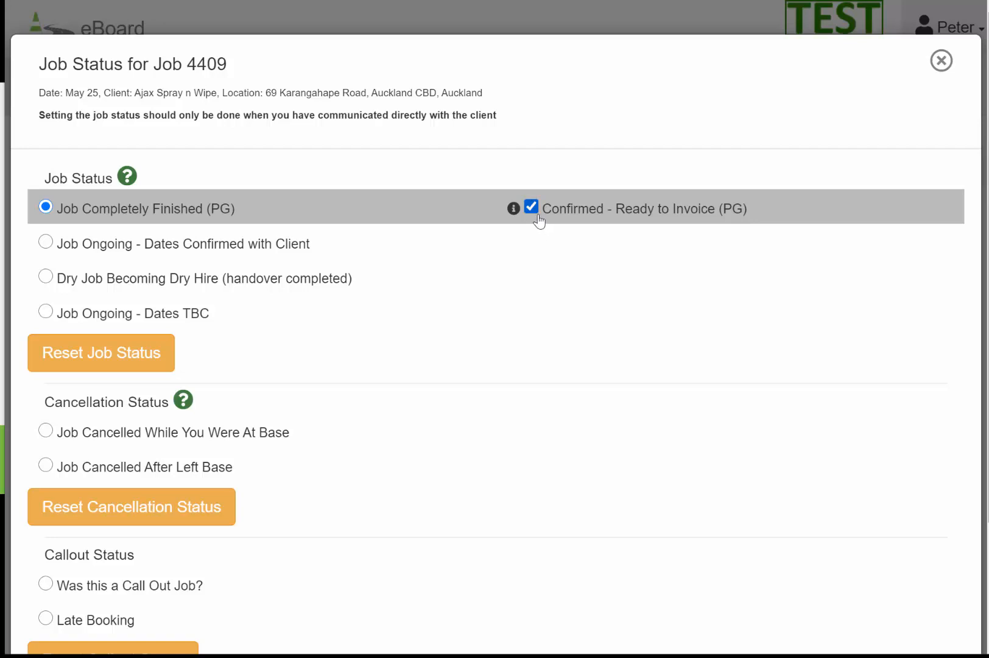
mouse_move(542, 219)
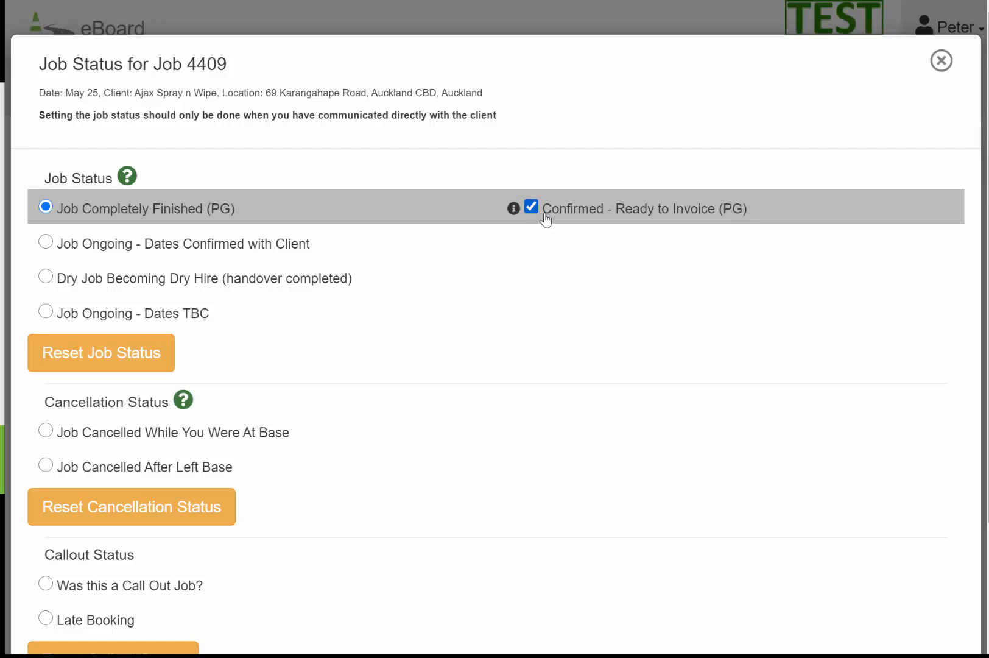
mouse_move(257, 217)
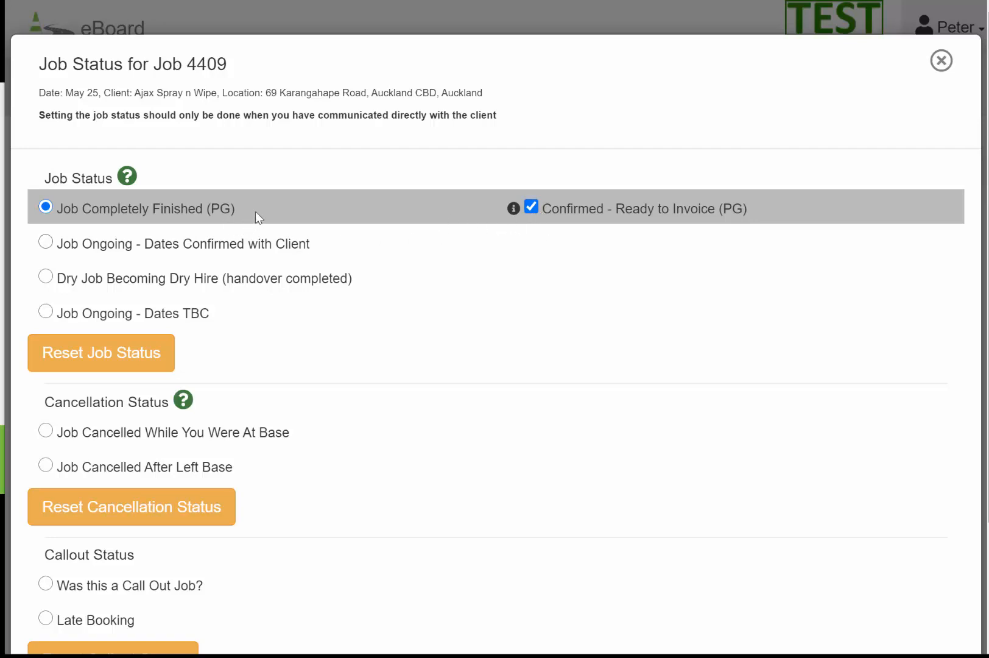
Save the finished, ready-to-invoice status so job 4409's first row turns grey
scroll(down, 3)
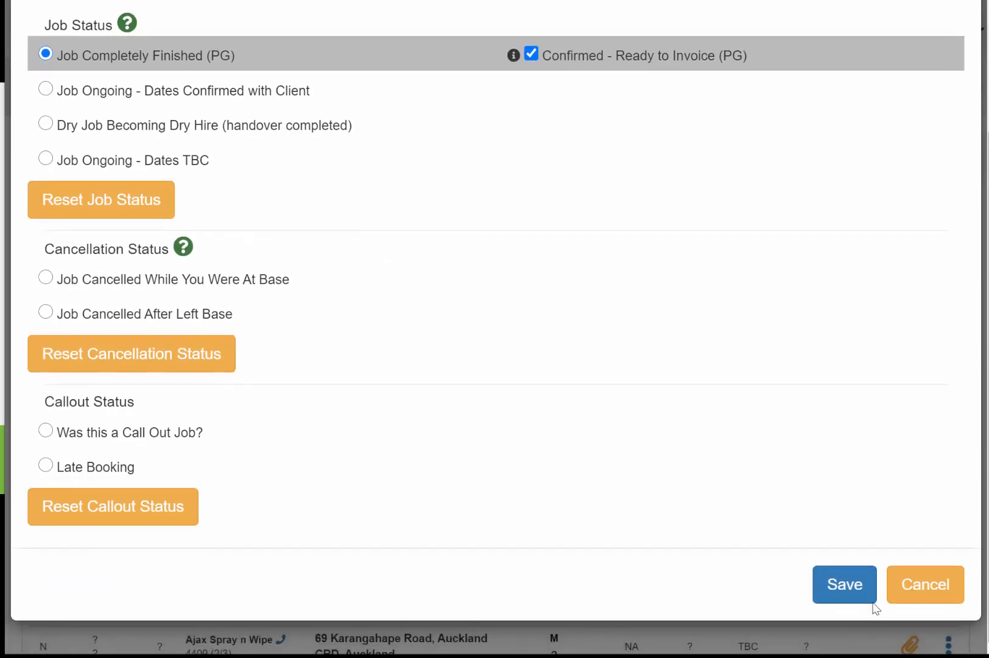
click(844, 584)
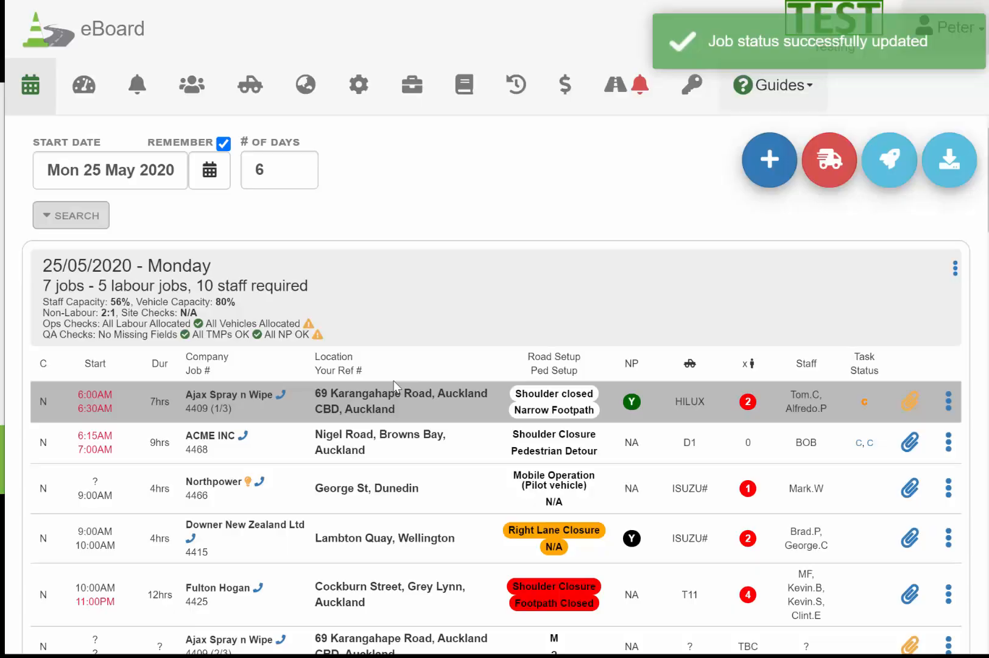
scroll(down, 3)
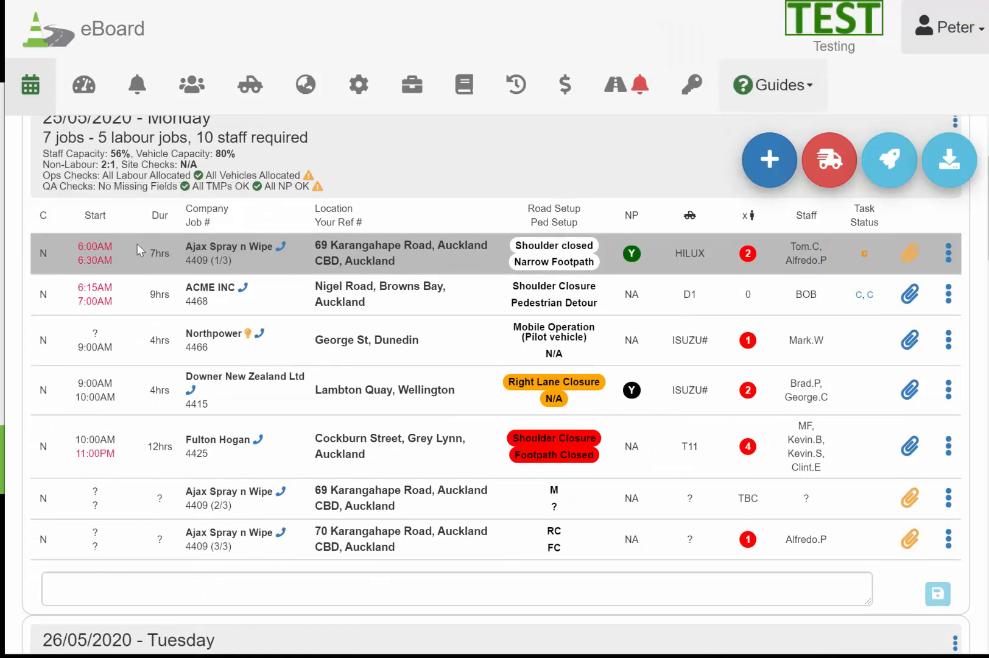
mouse_move(492, 261)
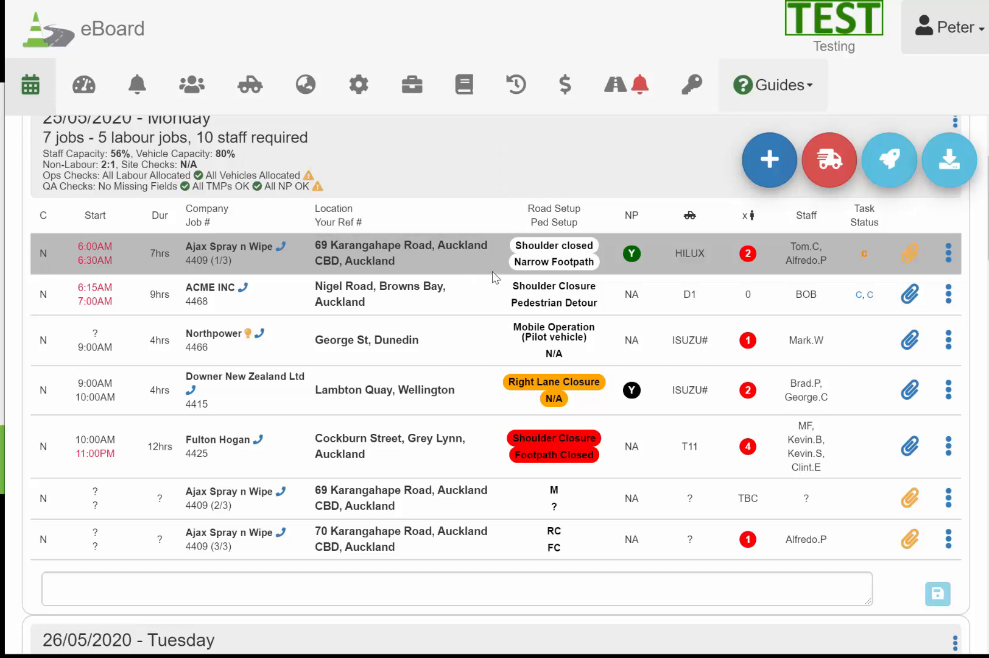
mouse_move(951, 246)
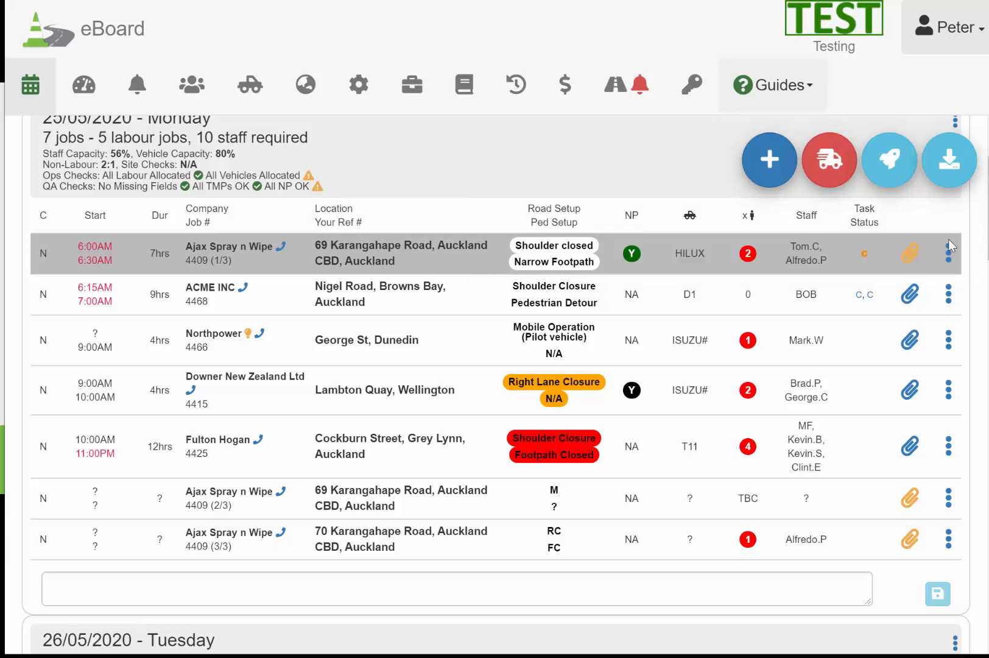
Reopen job 4409's status and set it to 'Job Ongoing - Dates Confirmed with Client'
click(949, 254)
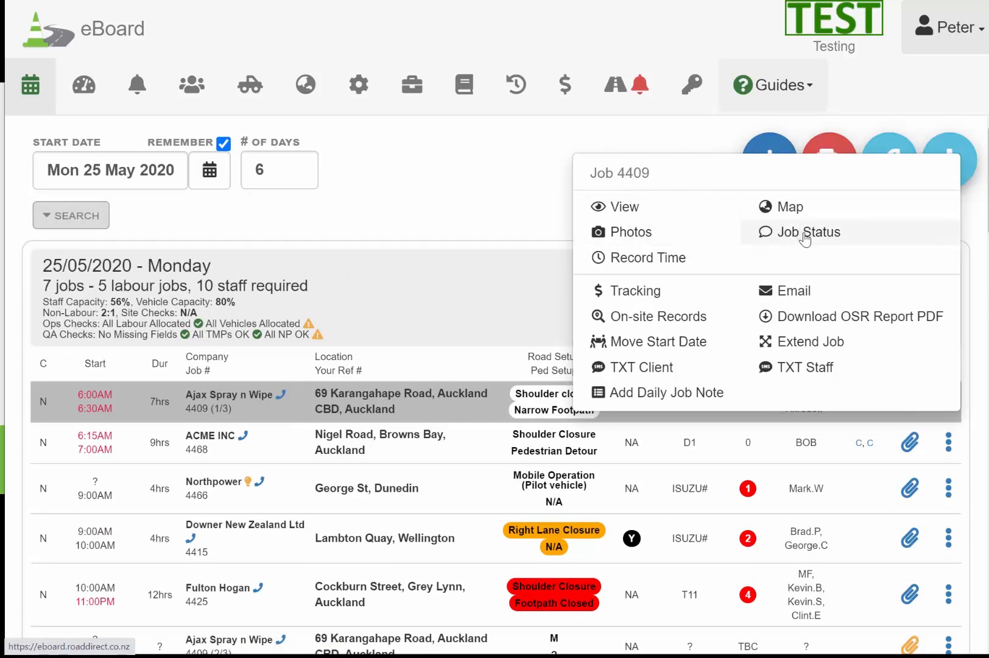
click(812, 231)
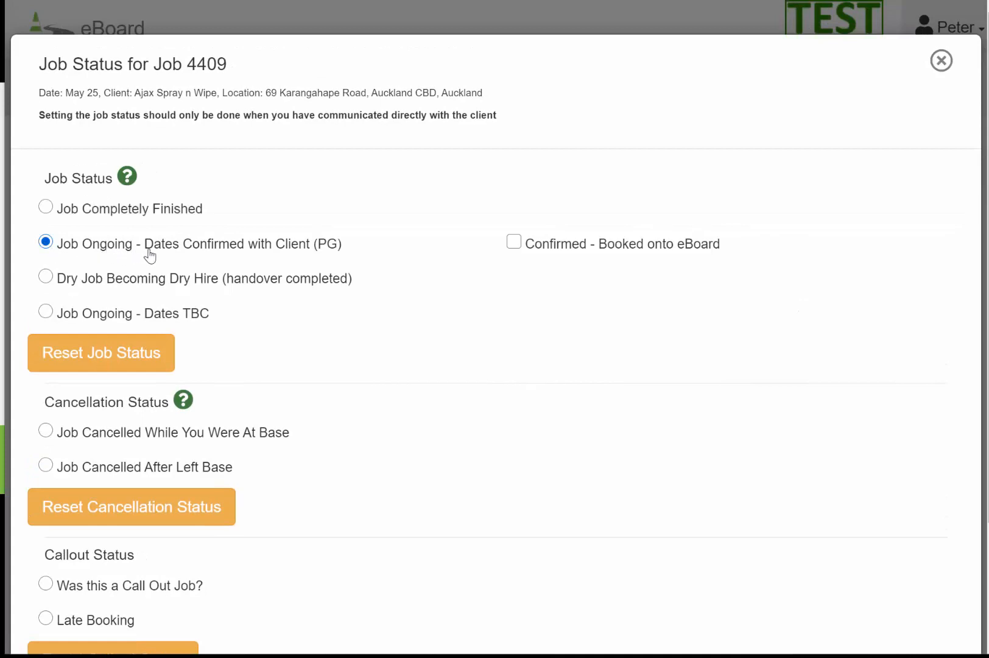
mouse_move(534, 256)
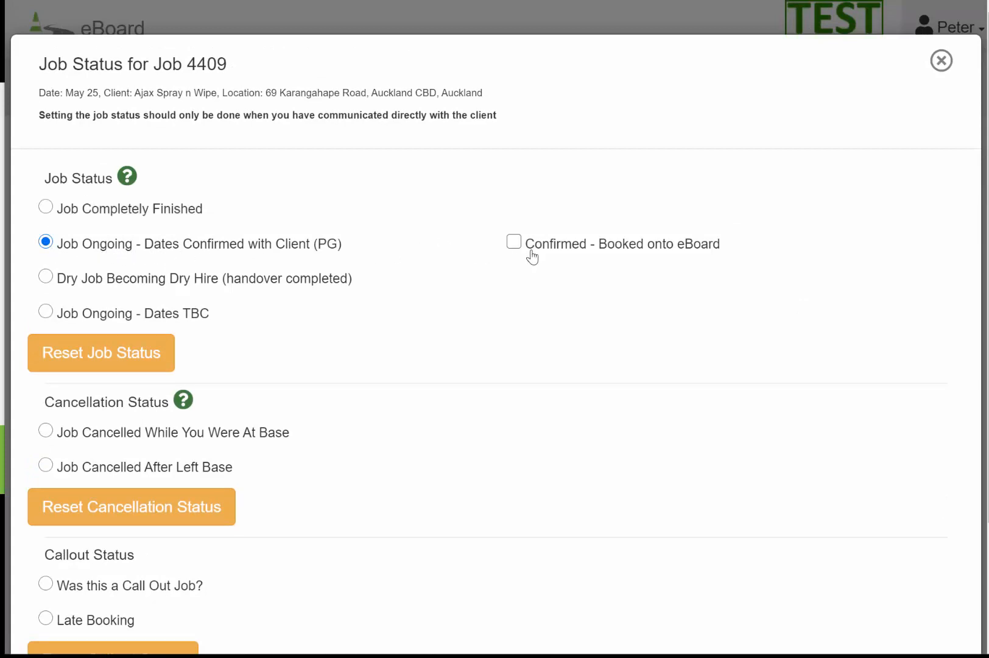
click(514, 243)
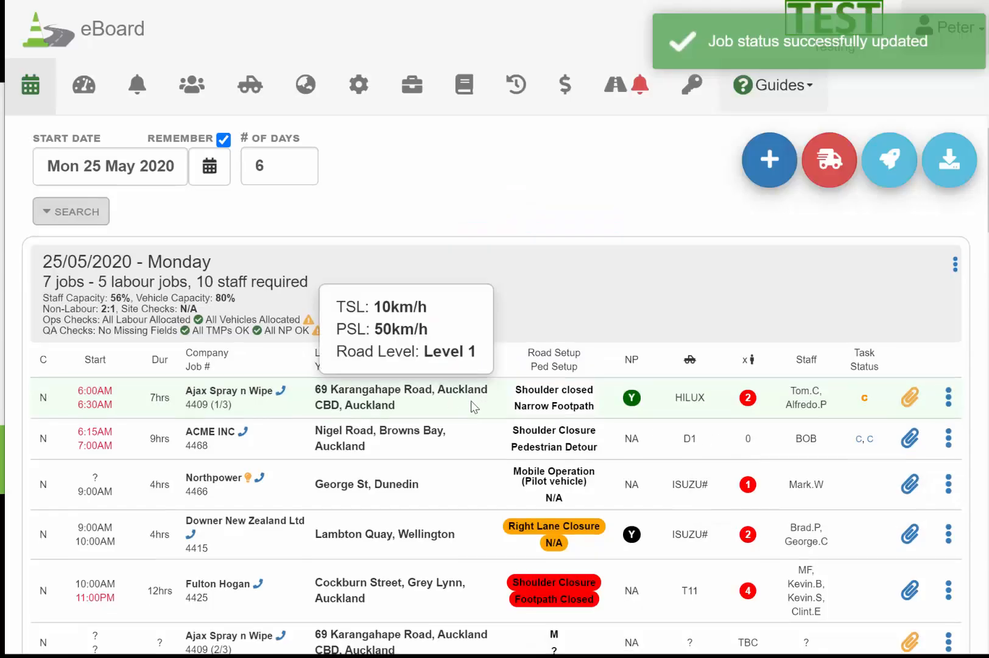
scroll(down, 3)
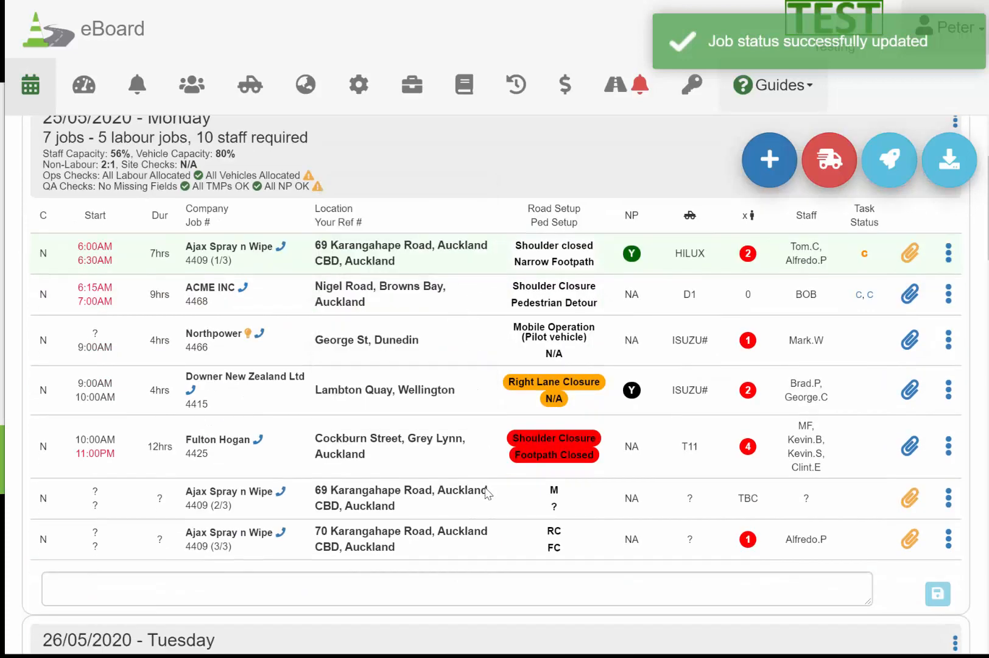
mouse_move(495, 277)
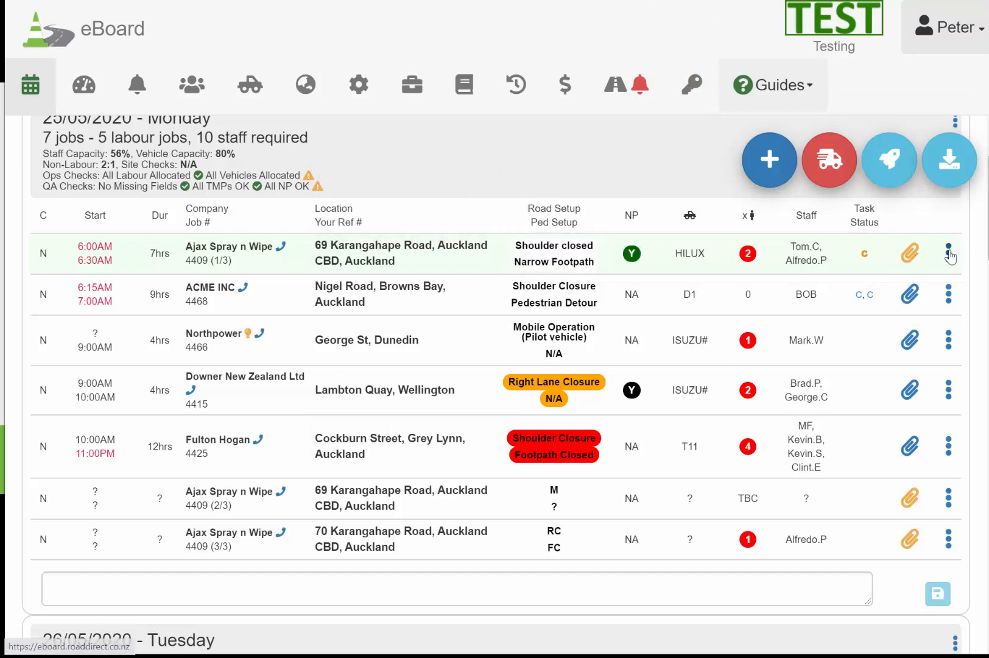
Set job 4409 to 'Dry Job Becoming Dry Hire' with booking and site-handover confirmations ticked
click(949, 255)
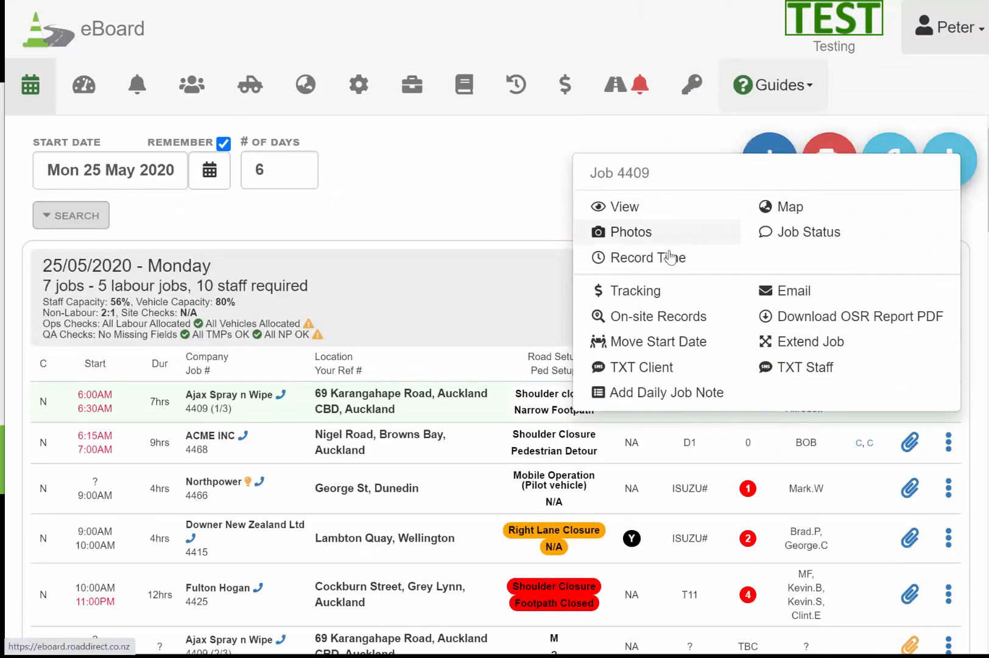
click(809, 232)
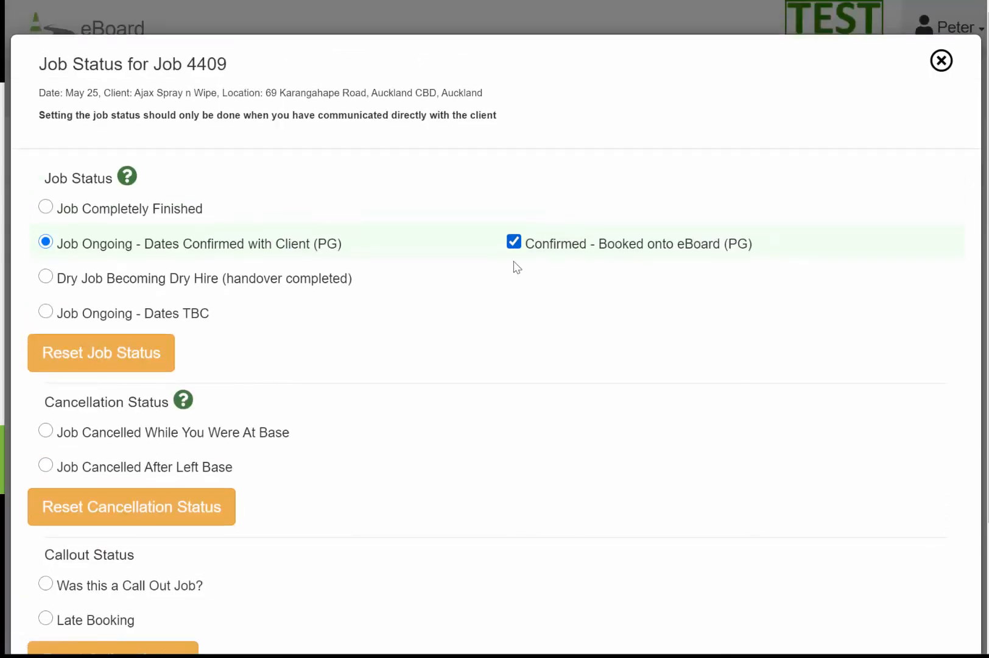
click(514, 242)
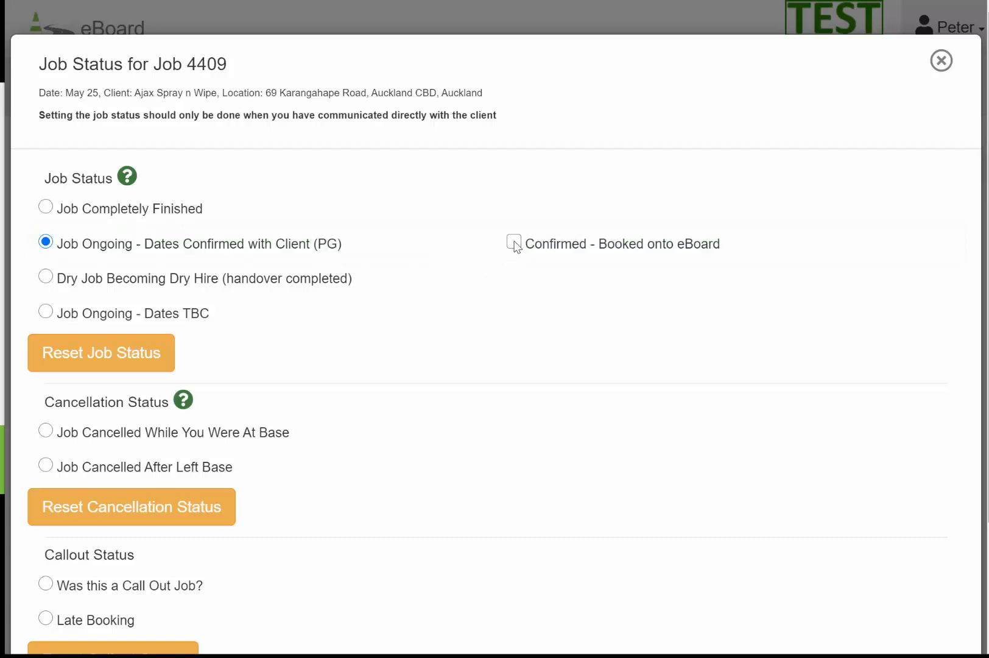
click(514, 243)
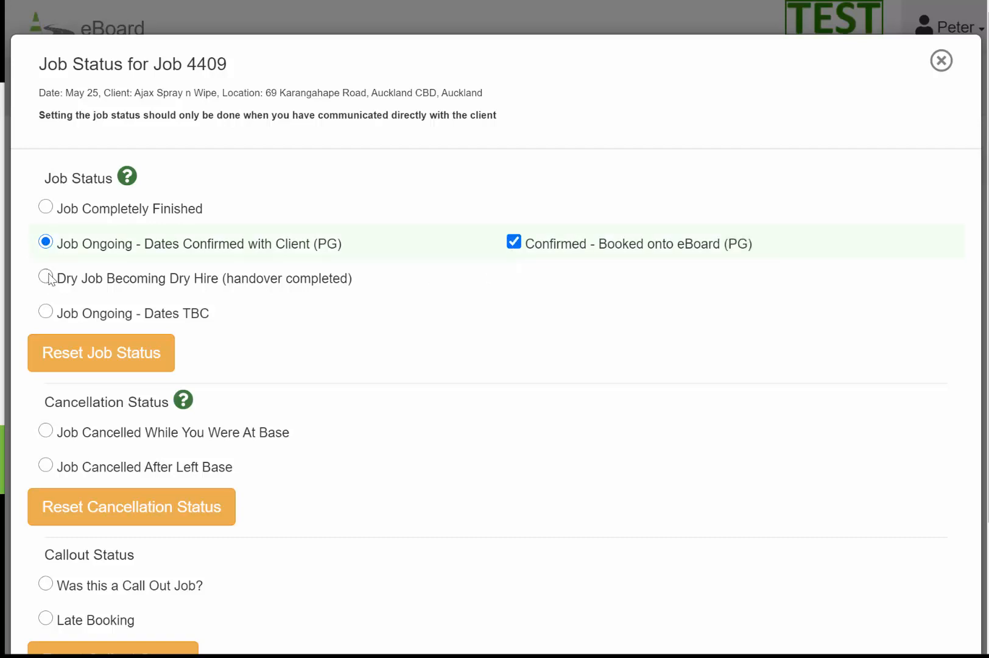
click(45, 277)
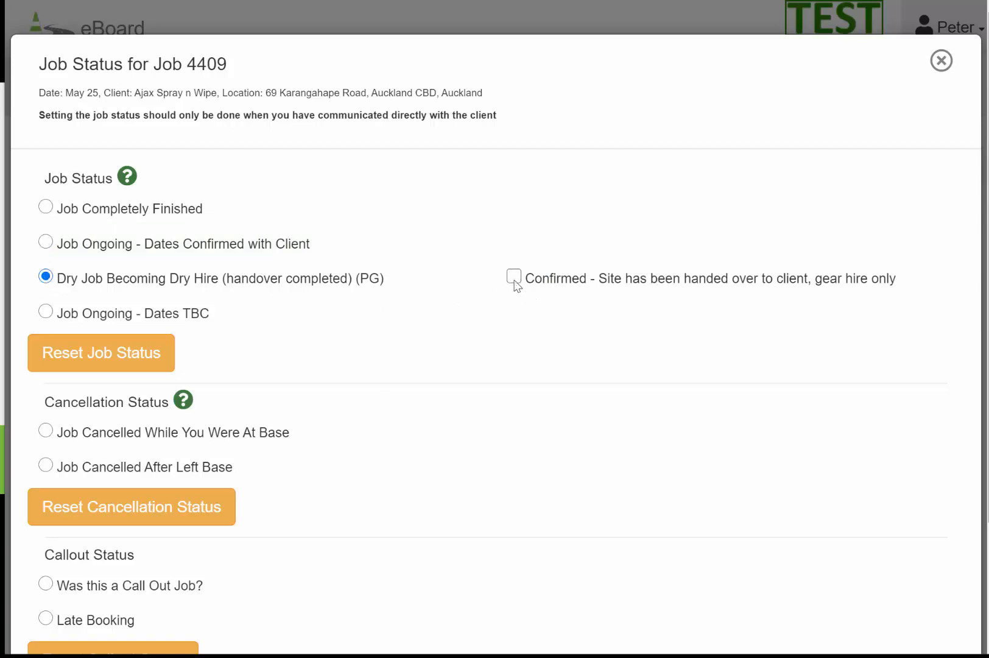
click(514, 278)
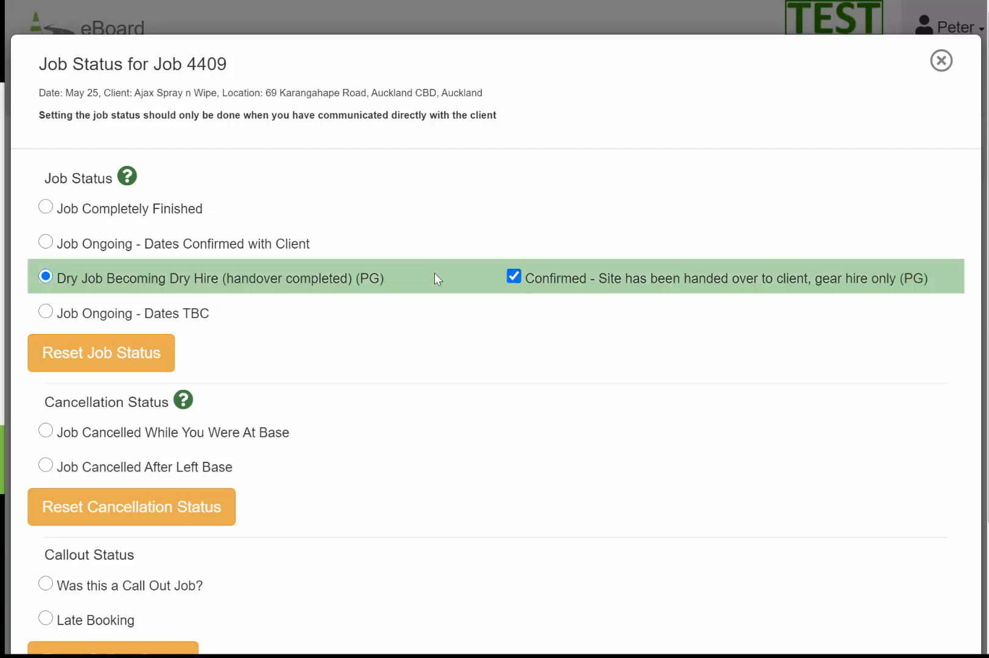
mouse_move(456, 283)
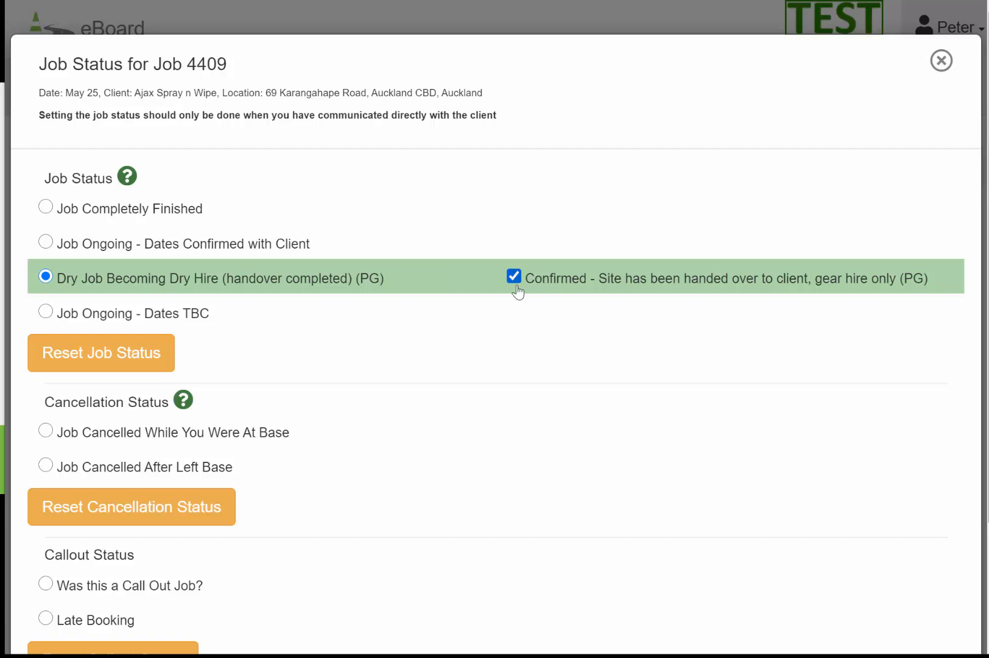
Change job 4409 to 'Job Ongoing - Dates TBC' and save, tinting its first row pink
click(46, 314)
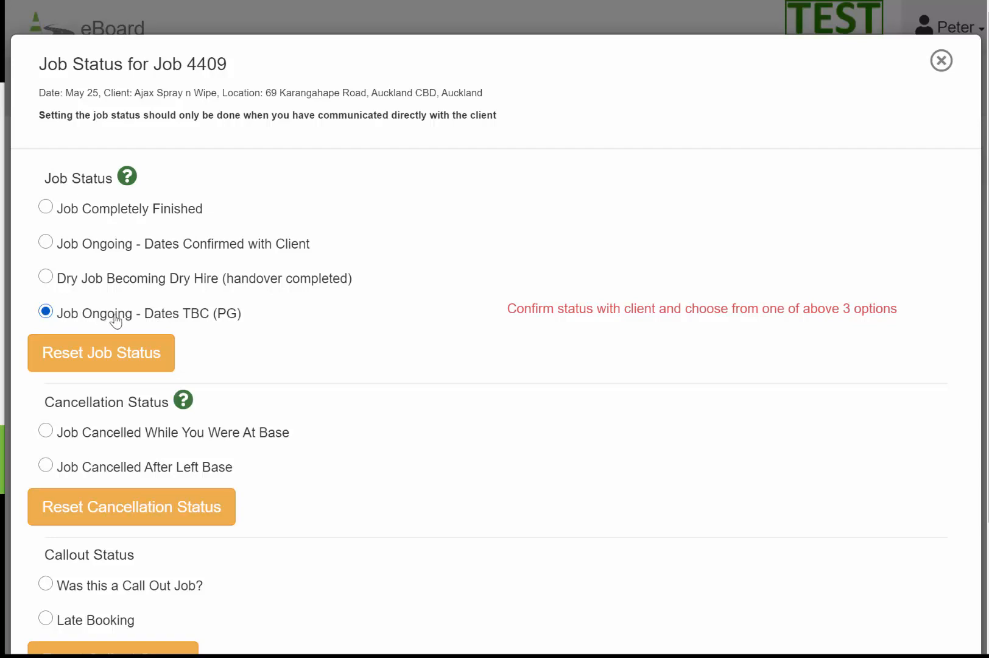
mouse_move(221, 321)
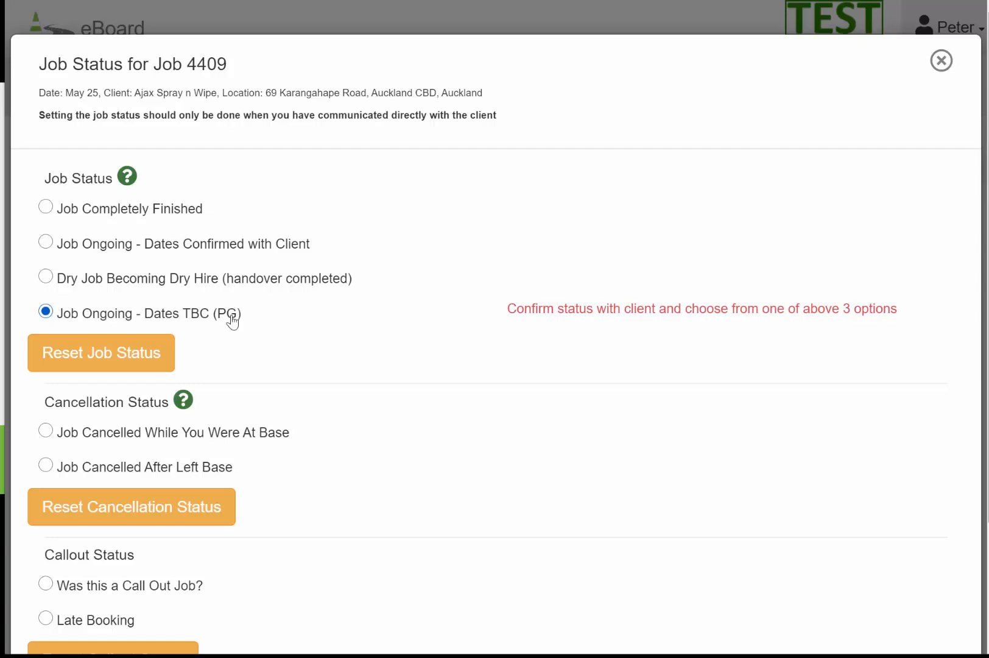
mouse_move(215, 324)
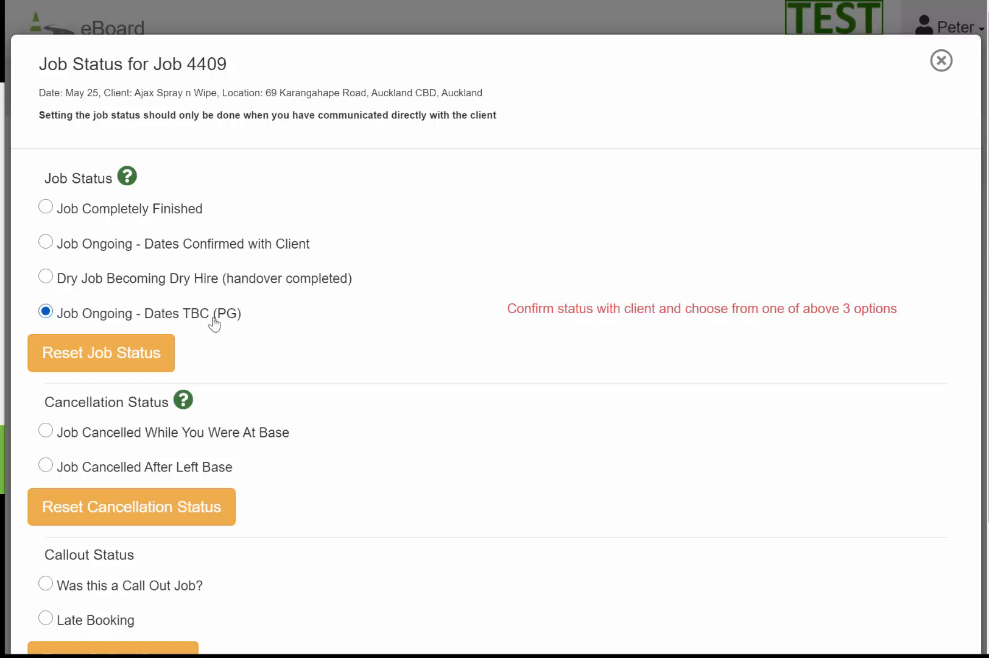
scroll(down, 3)
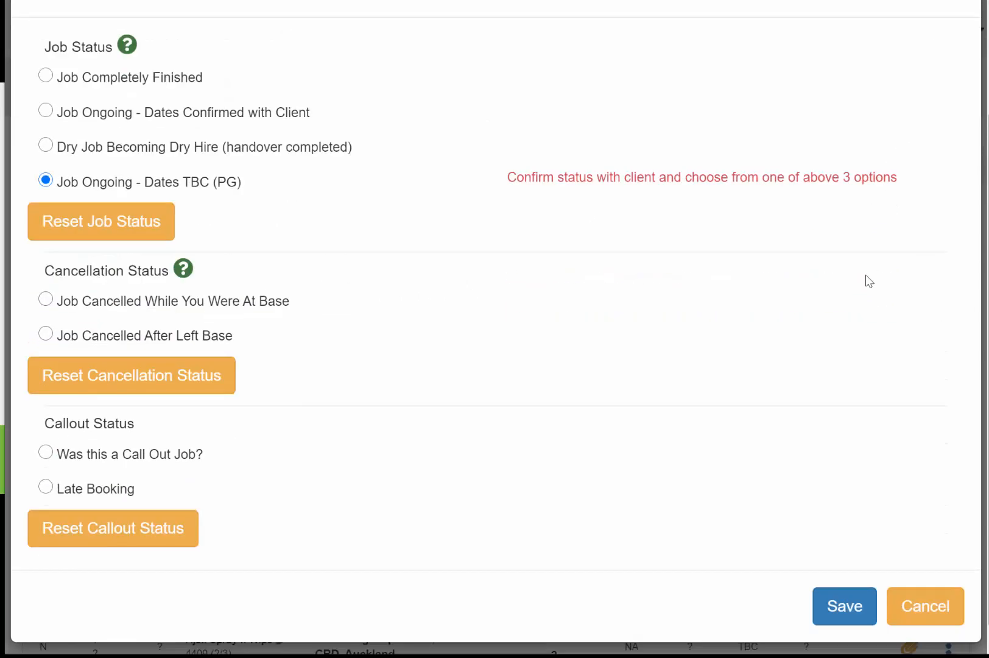
click(844, 607)
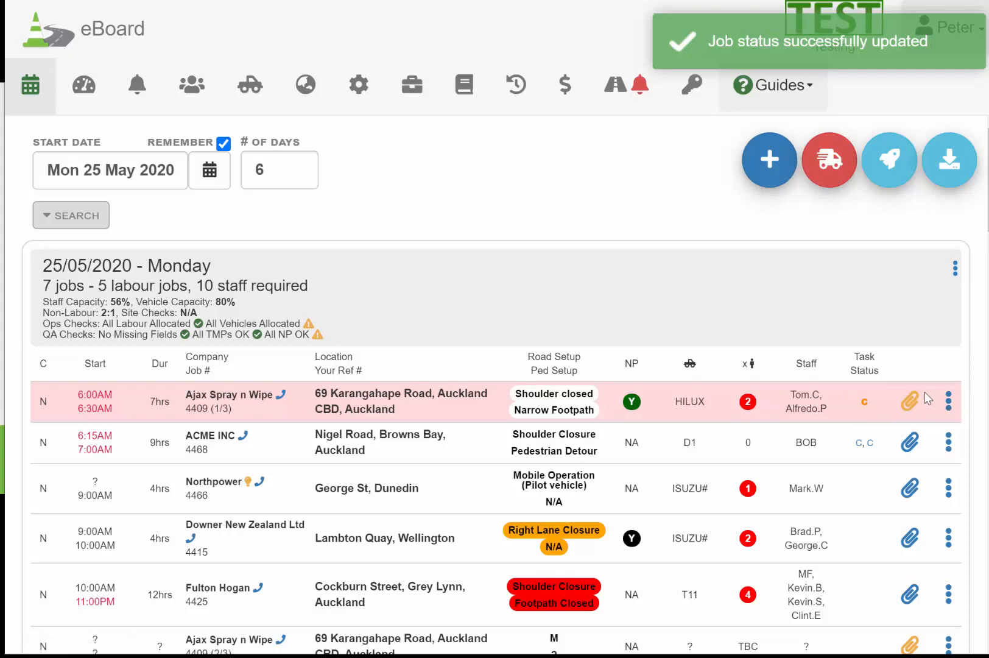
scroll(down, 3)
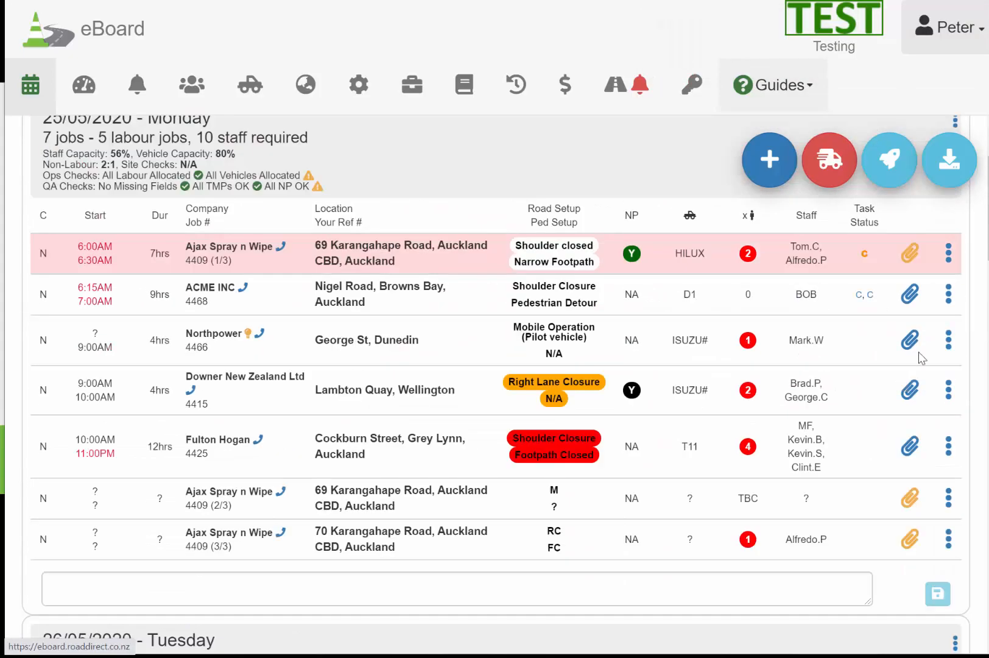
Save job 4409 as 'Job Ongoing - Dates Confirmed with Client' after briefly trying Completely Finished
click(955, 120)
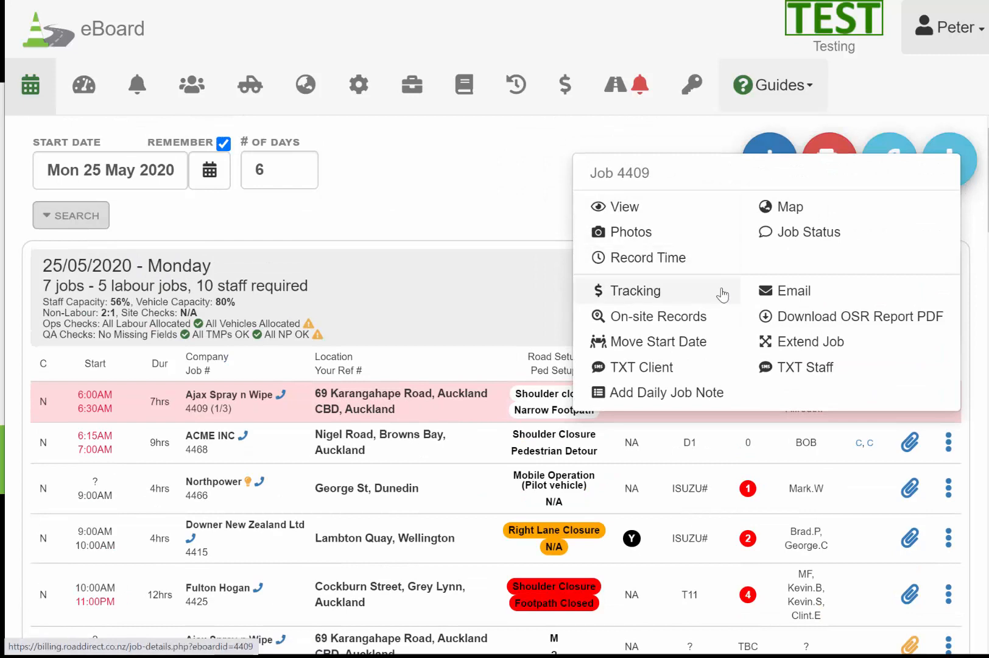
mouse_move(809, 231)
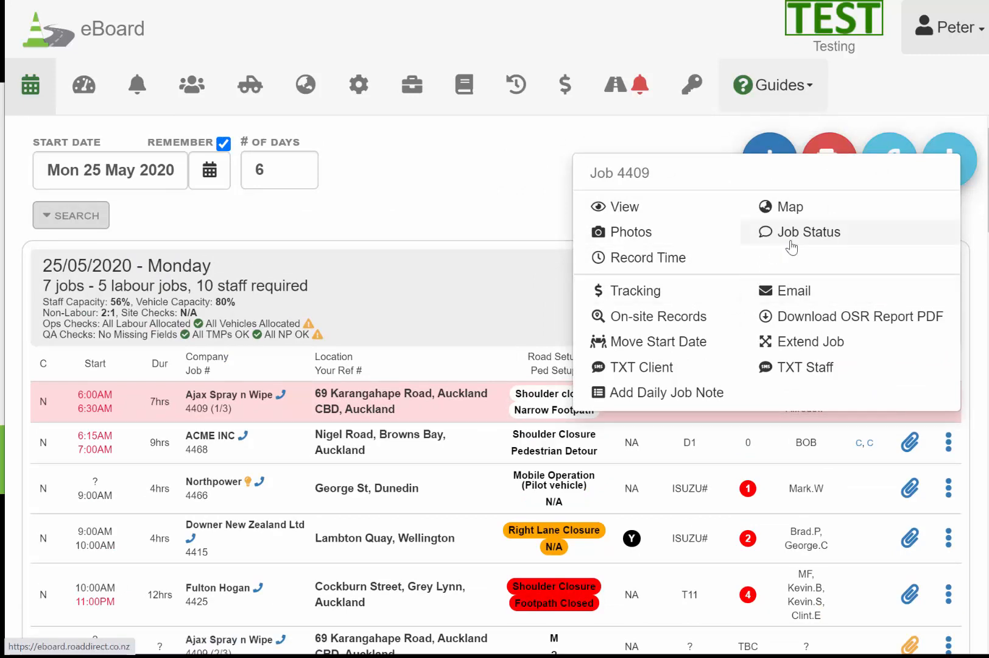
click(810, 231)
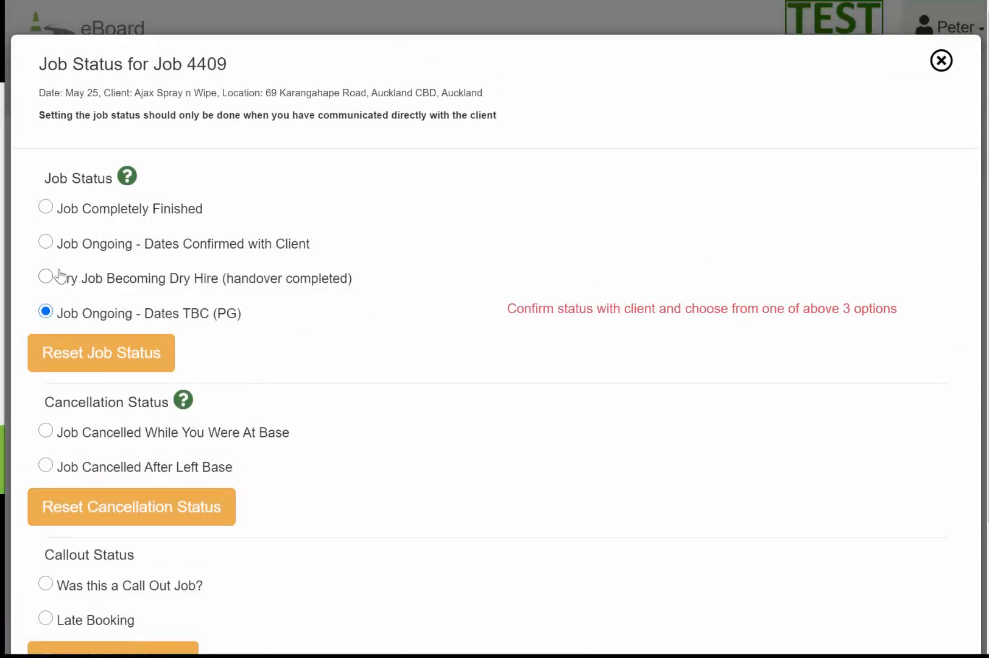
click(45, 243)
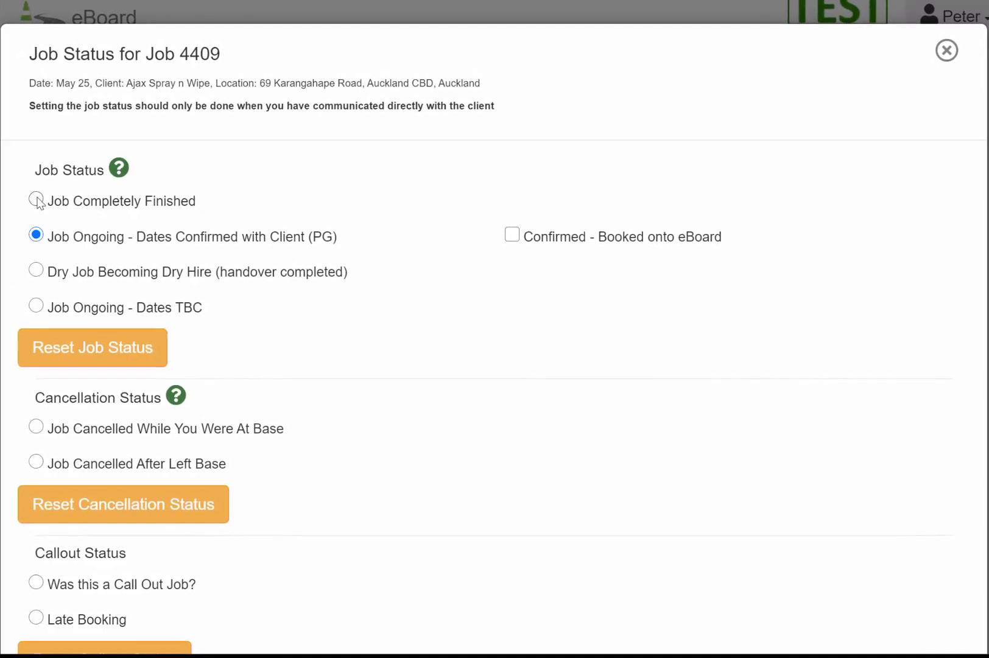
click(36, 201)
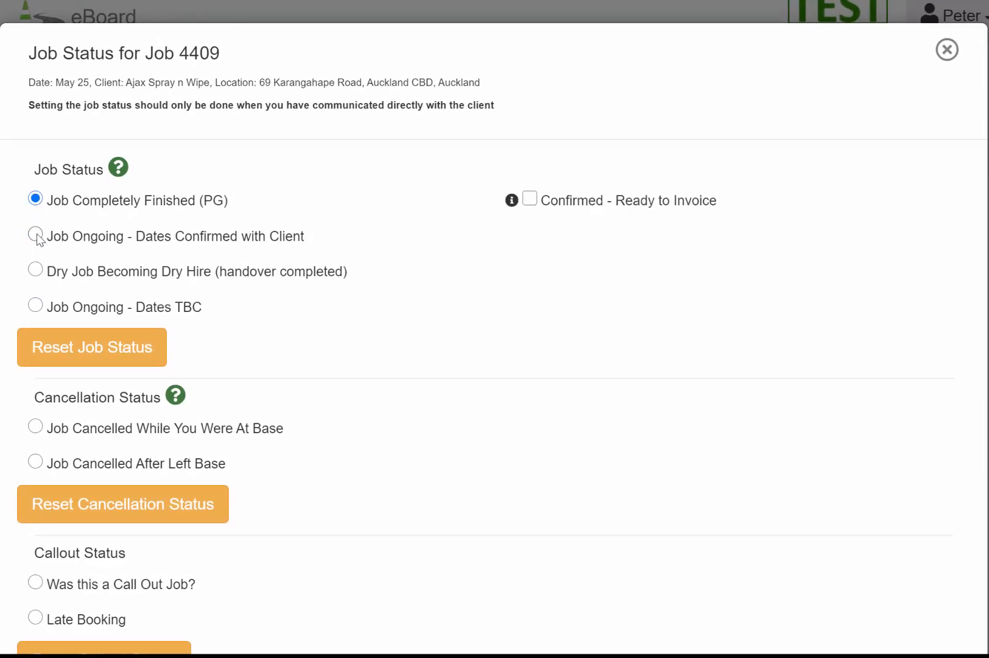
click(35, 235)
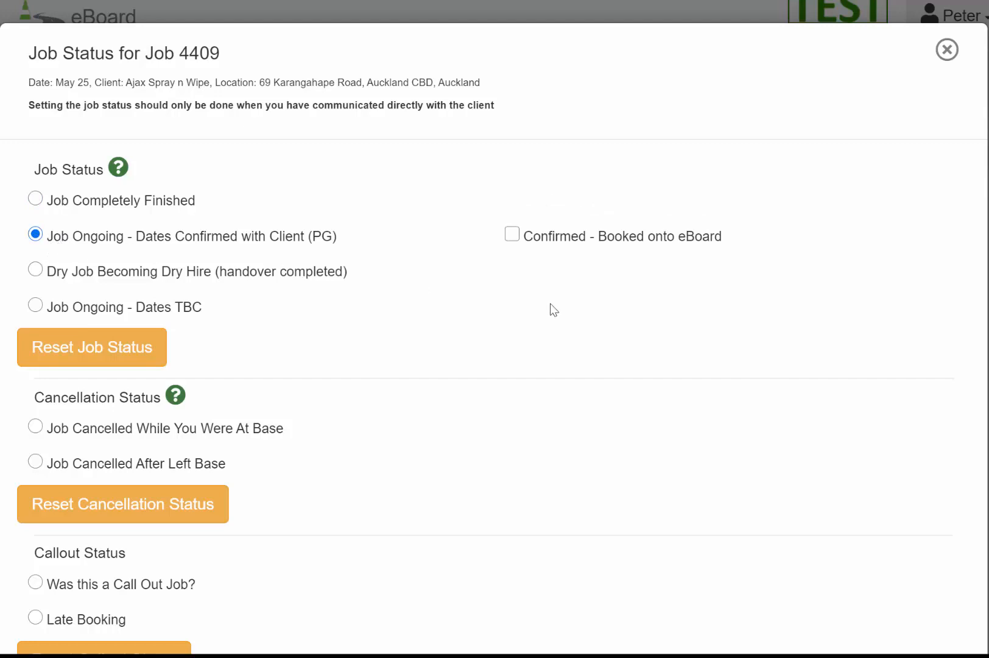
scroll(down, 3)
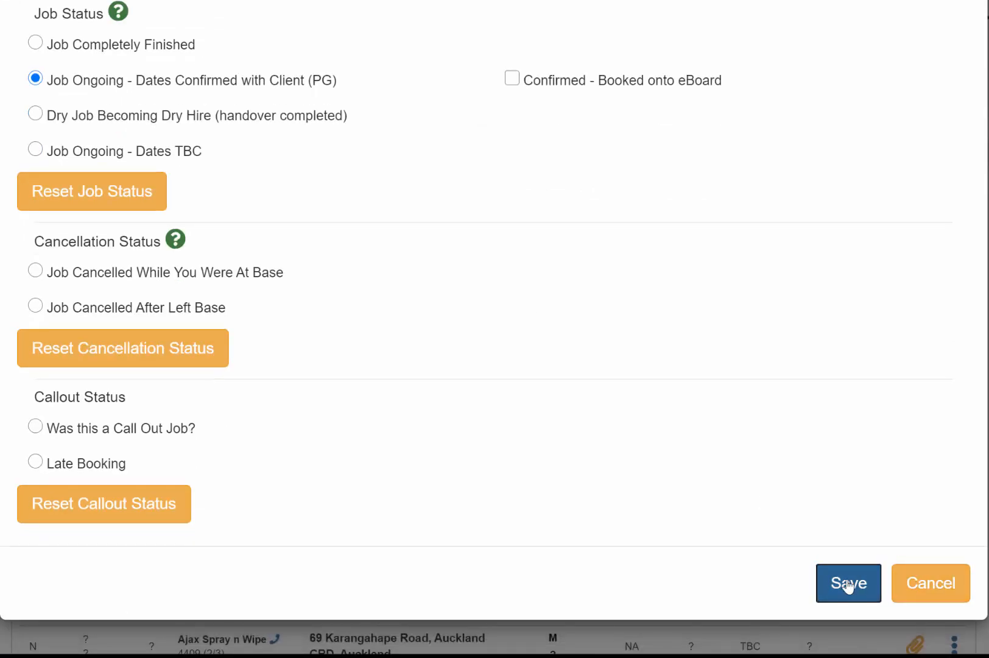
click(848, 582)
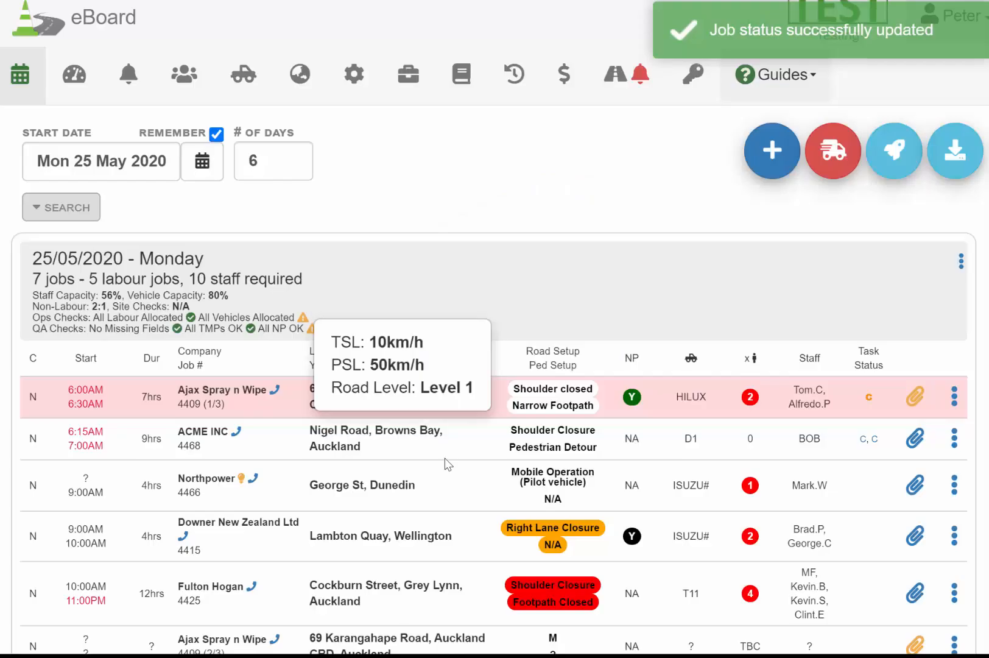
scroll(down, 3)
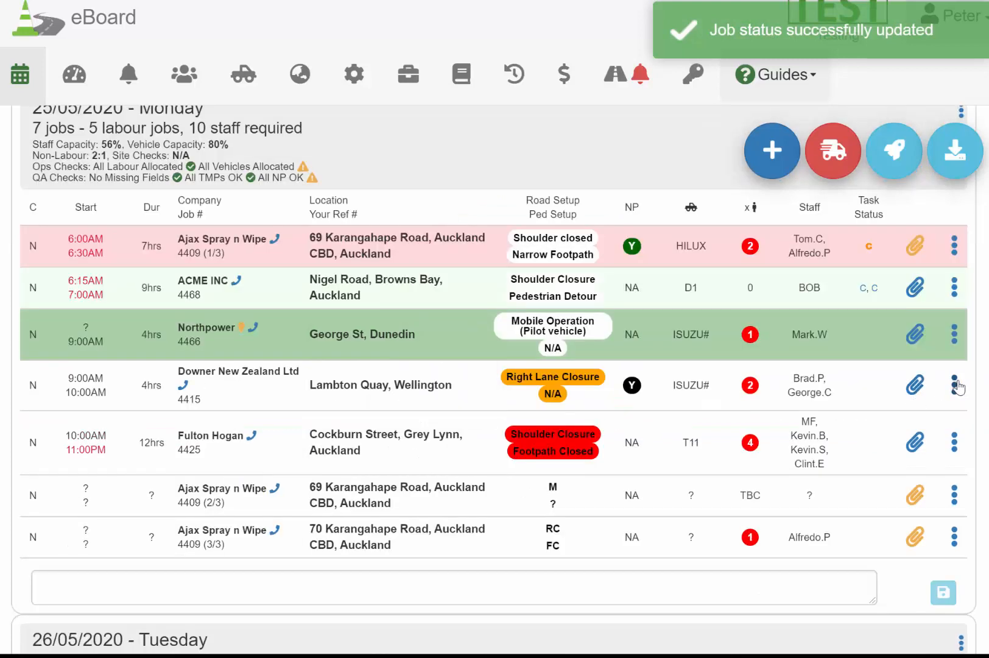
Save job 4415 as ongoing with dates confirmed, then bring up job 4425's row actions
click(955, 385)
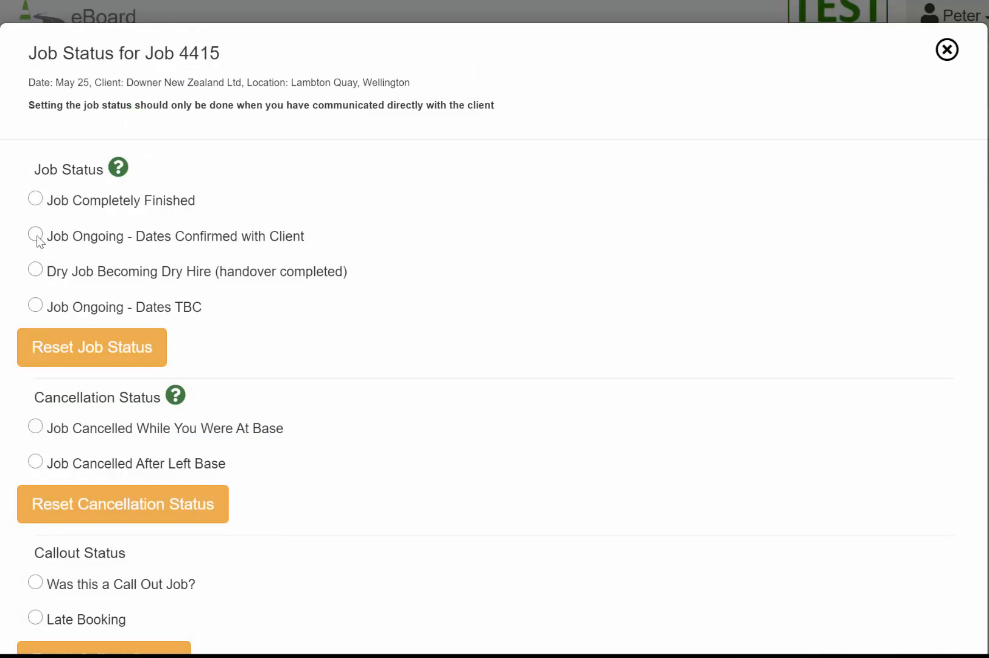
click(35, 235)
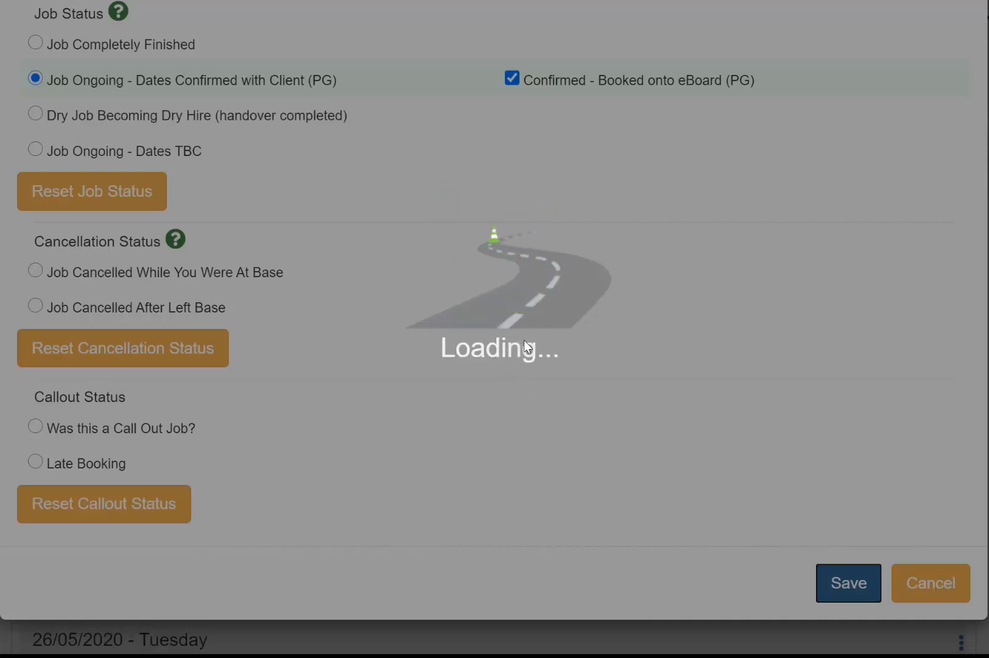
click(848, 582)
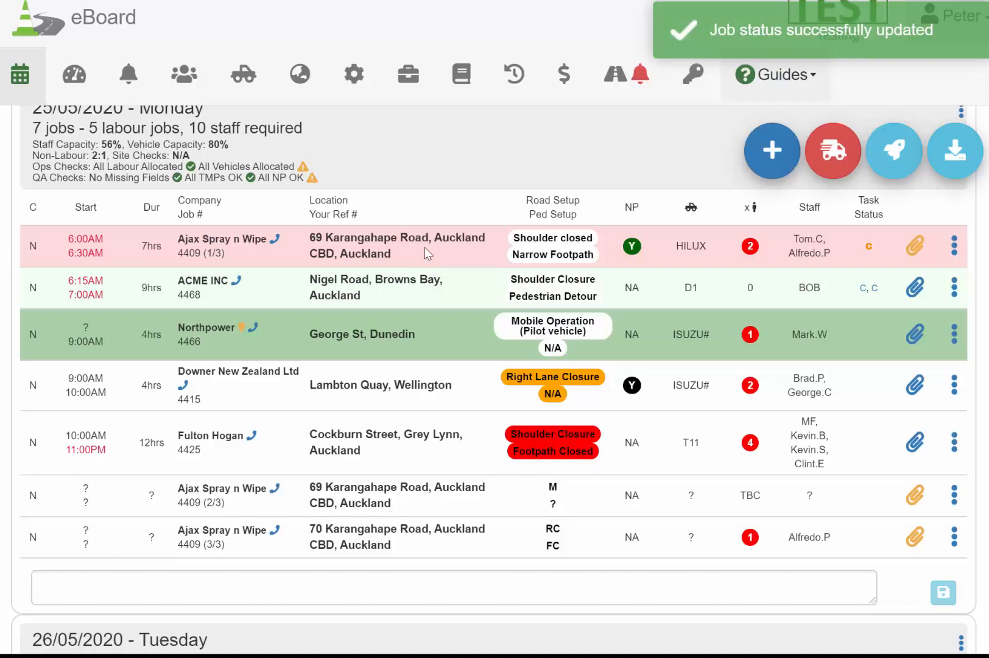
click(953, 442)
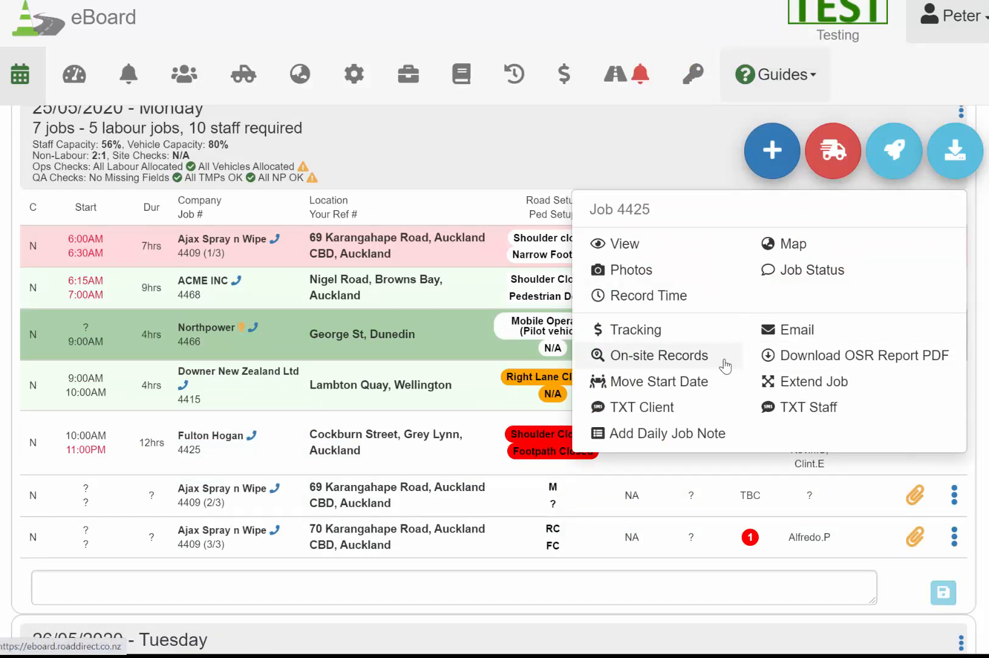
click(812, 271)
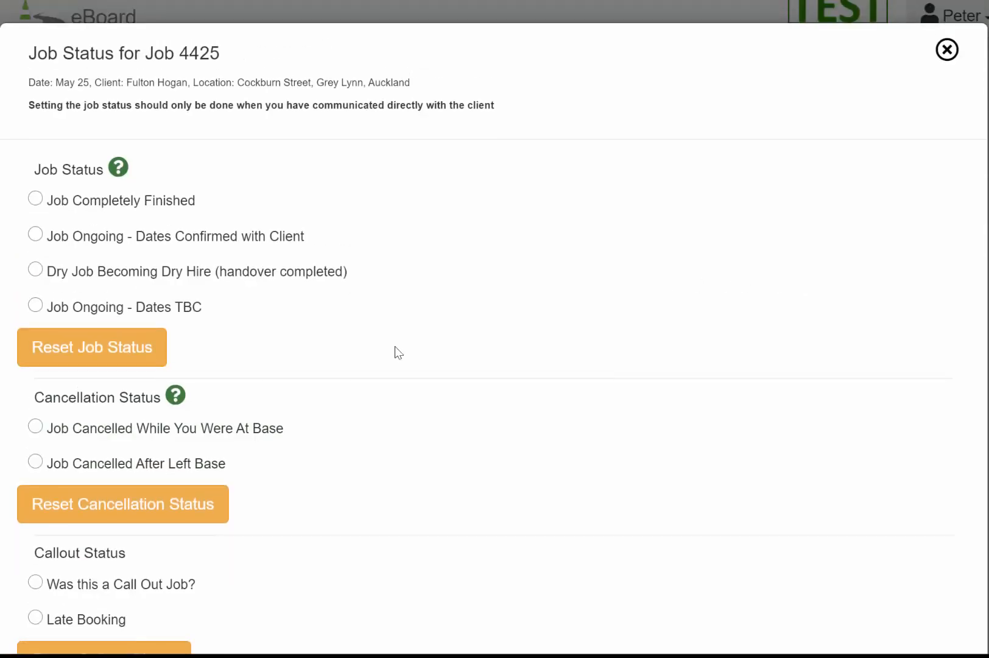
scroll(down, 3)
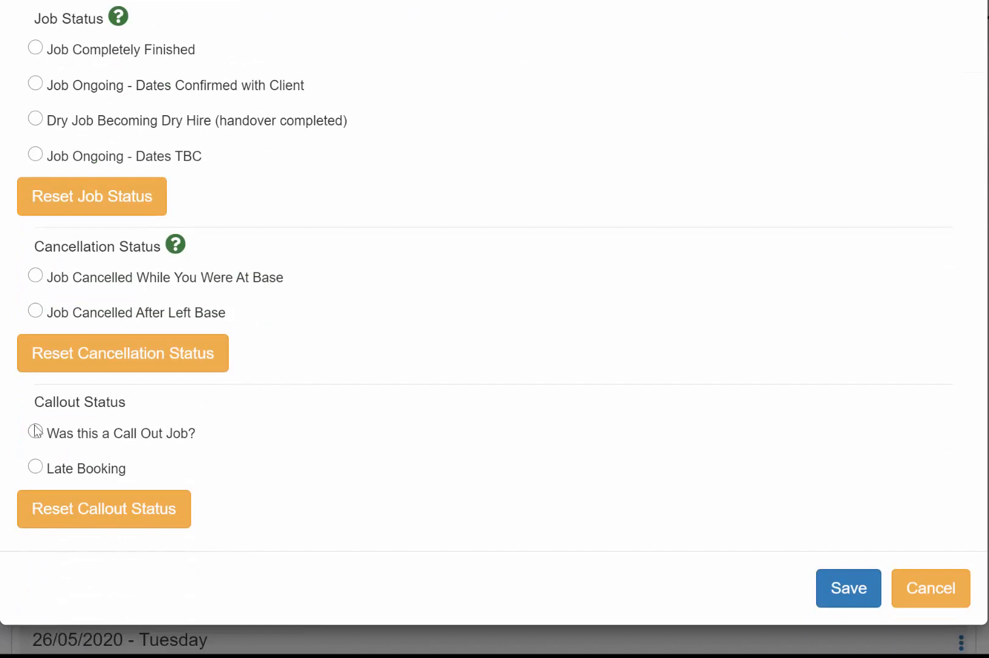
click(36, 434)
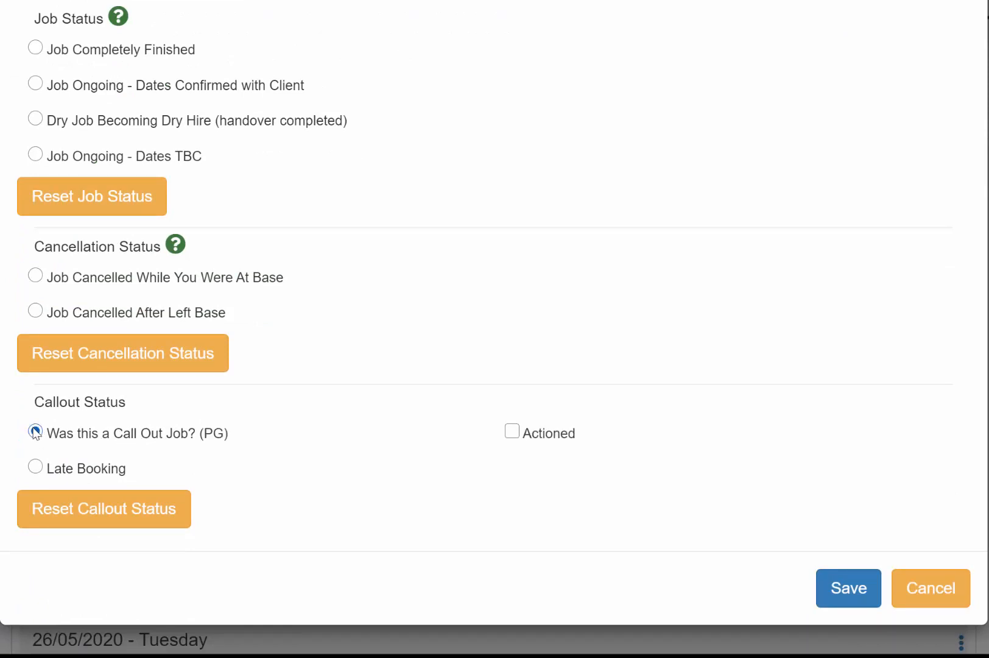
click(849, 588)
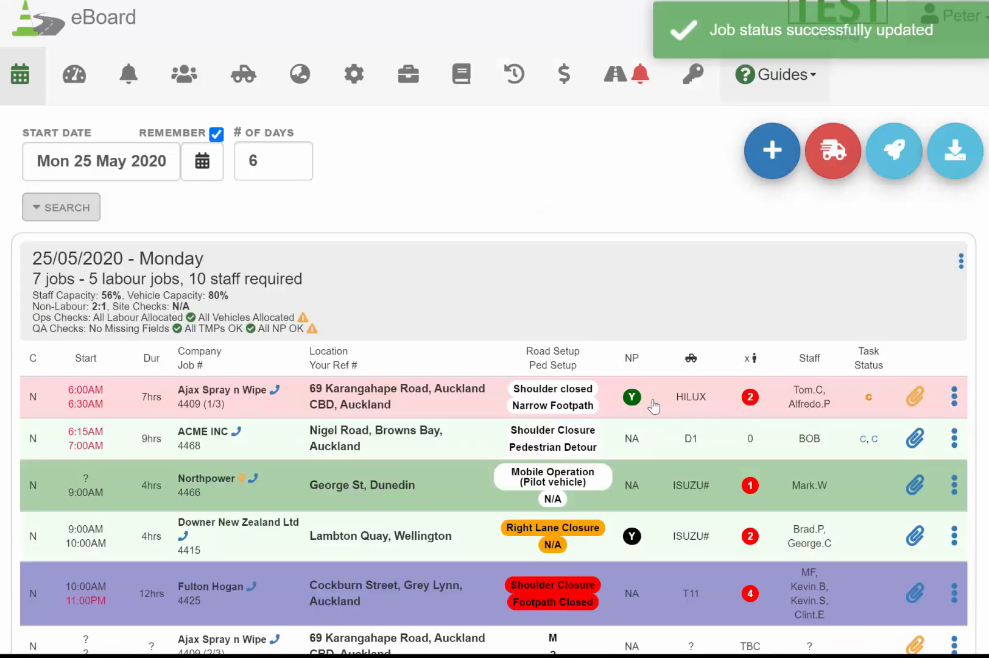
scroll(down, 3)
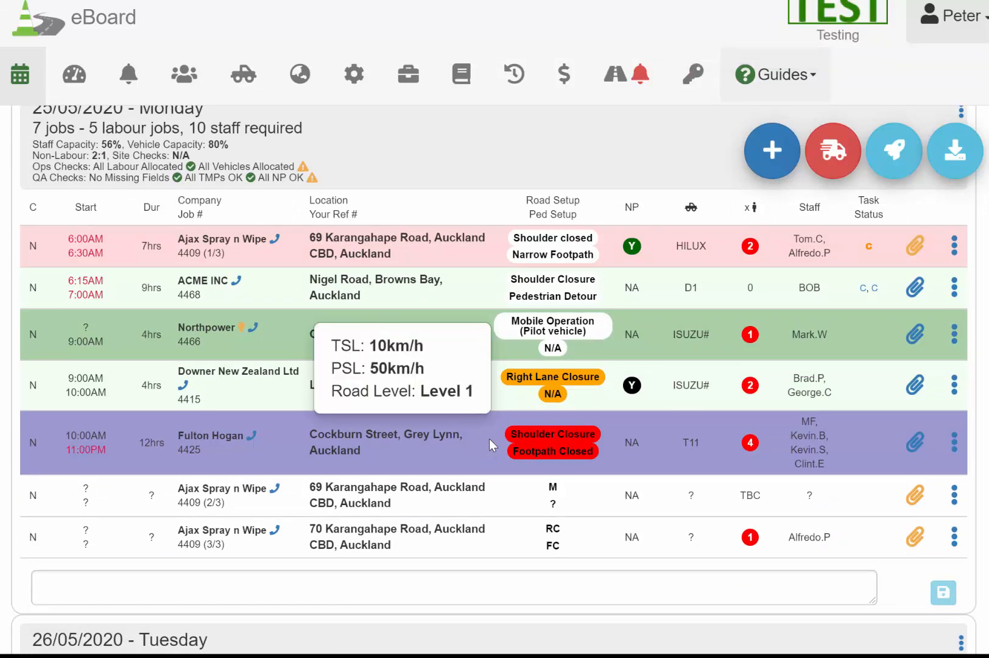
mouse_move(483, 468)
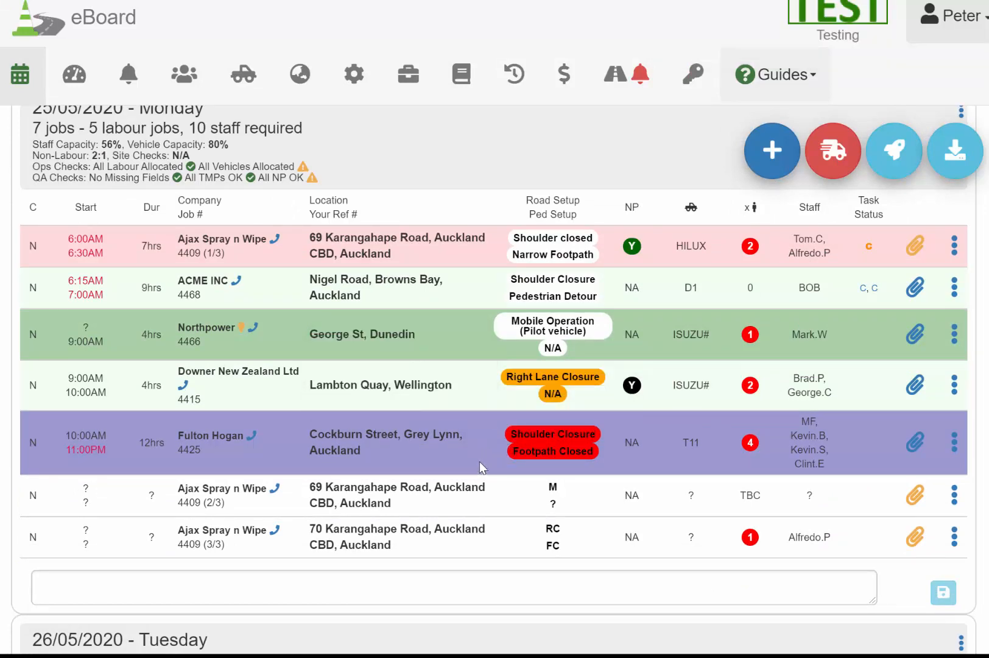
mouse_move(489, 478)
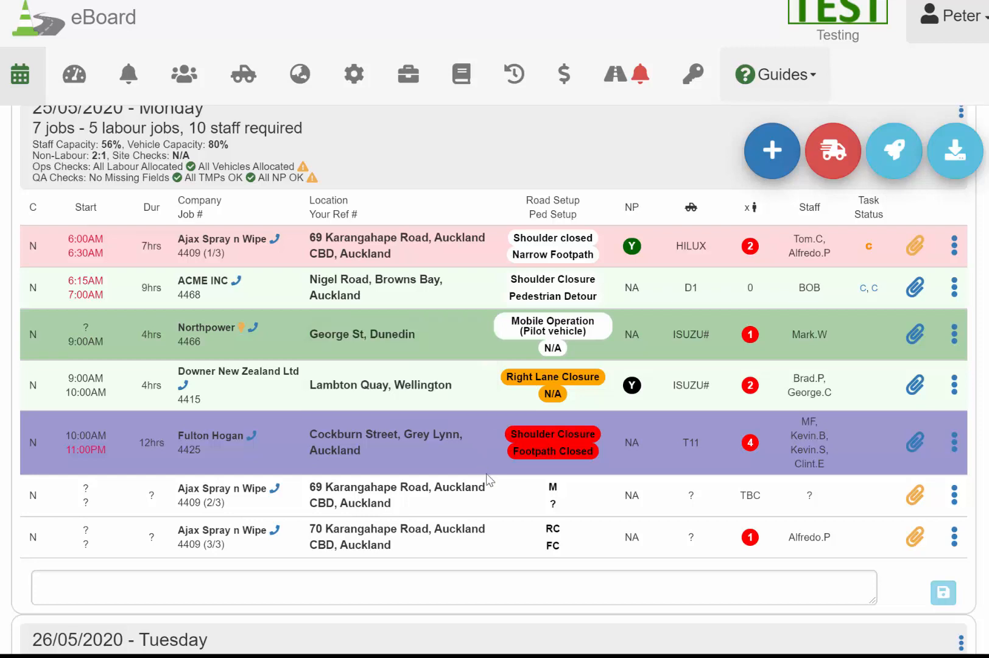
mouse_move(488, 474)
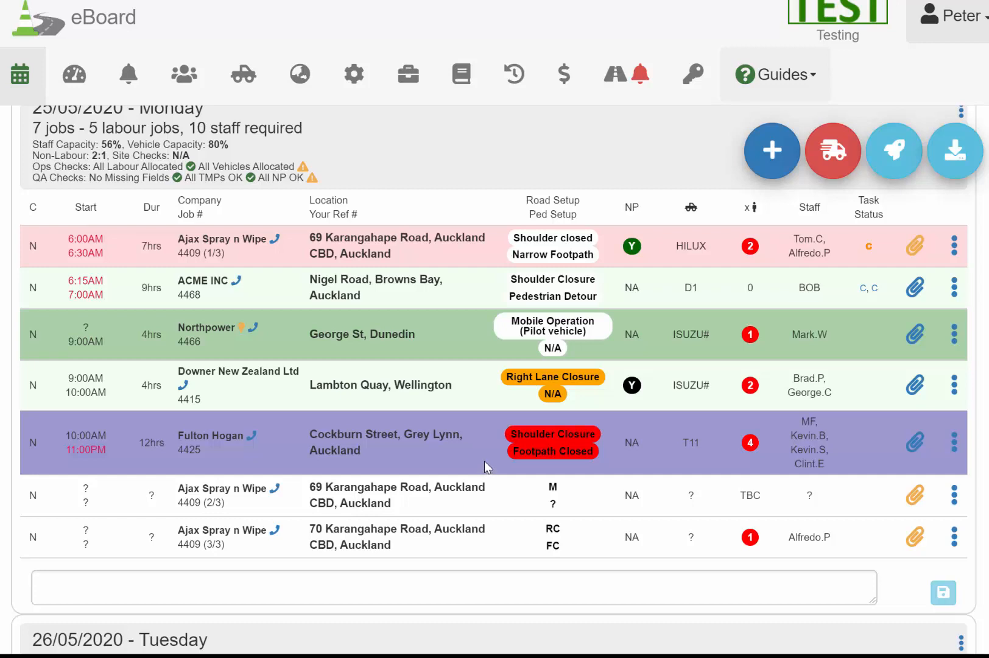
mouse_move(499, 473)
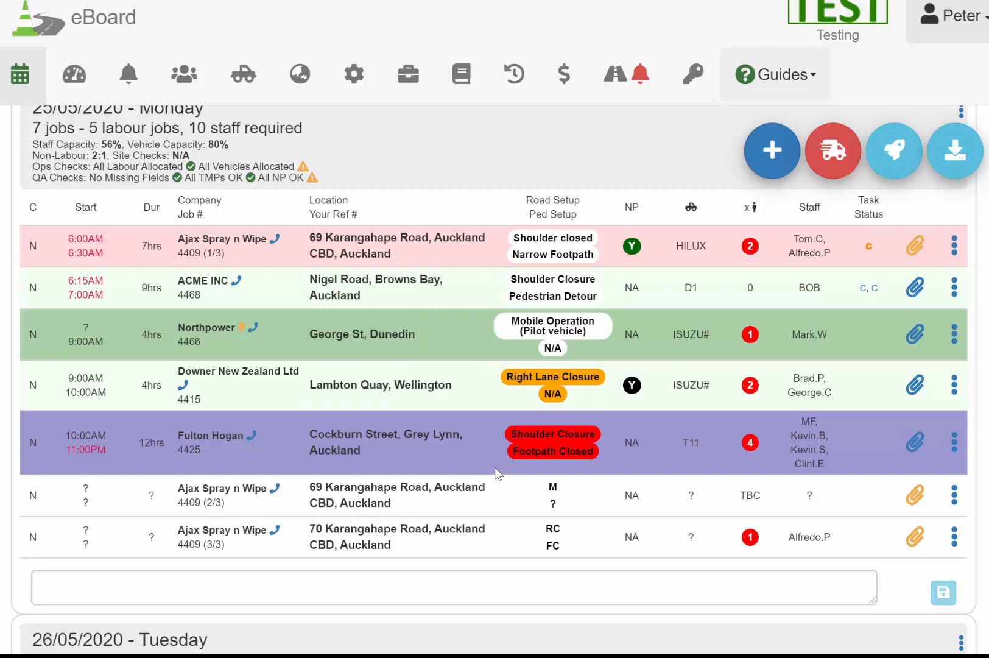
mouse_move(965, 499)
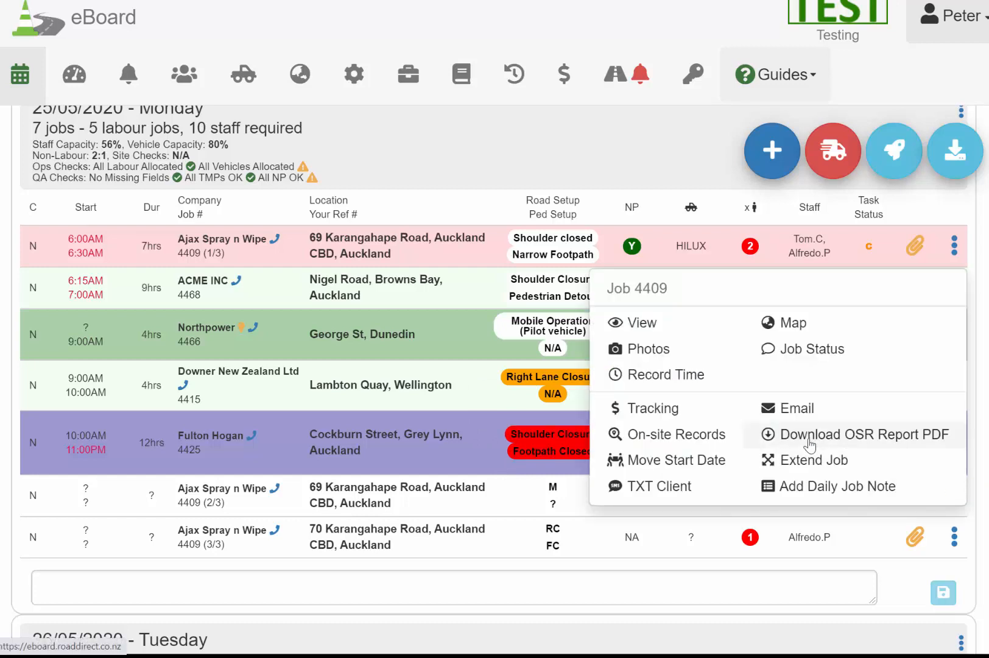
mouse_move(812, 349)
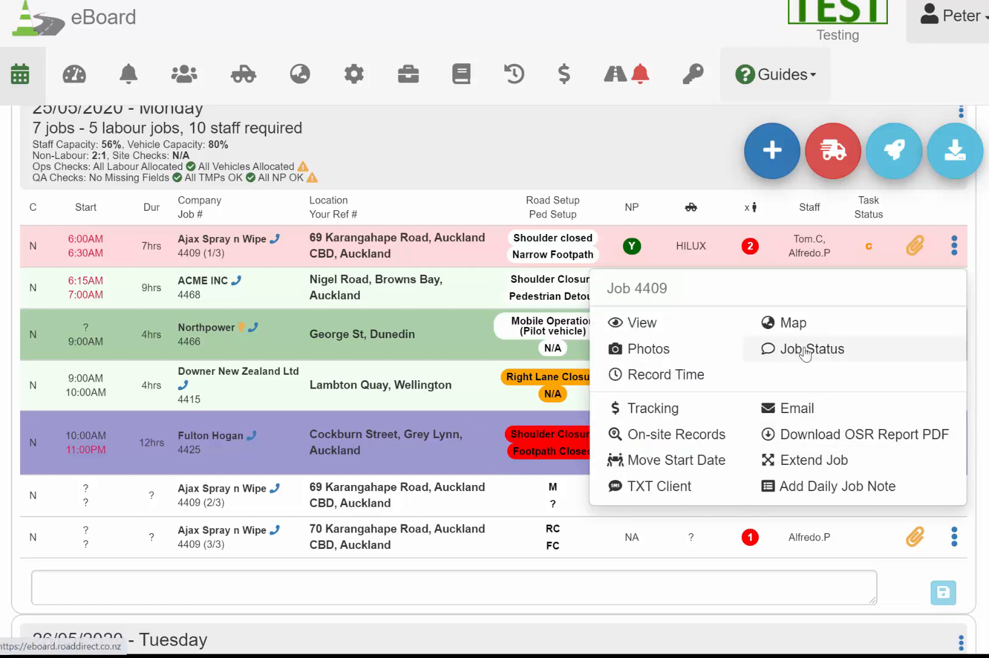
Flag job 4409 (2/3) as a Late Booking and save it
click(814, 349)
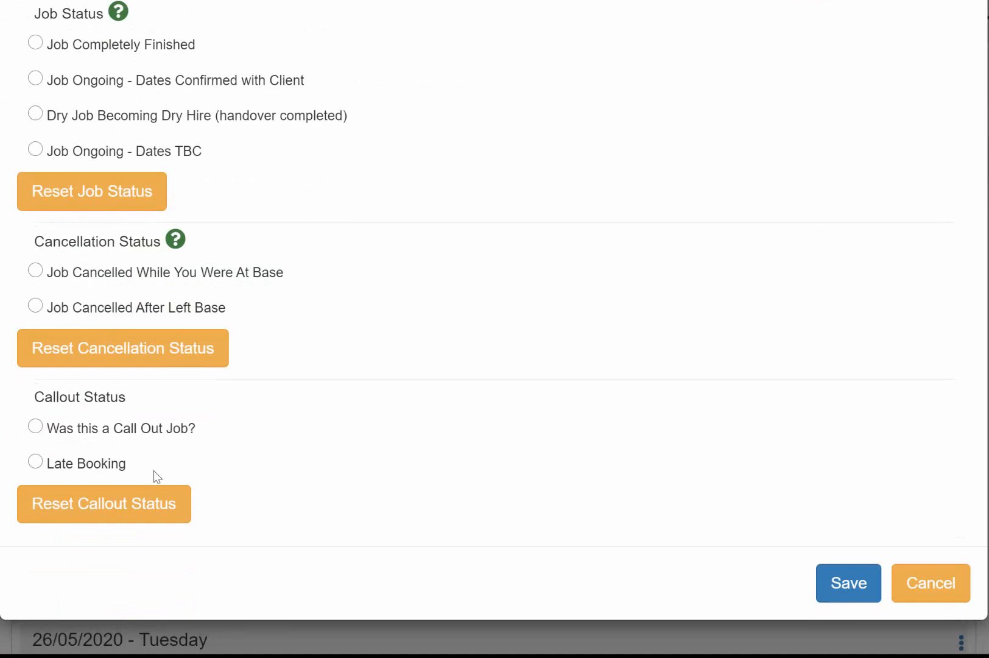
click(36, 463)
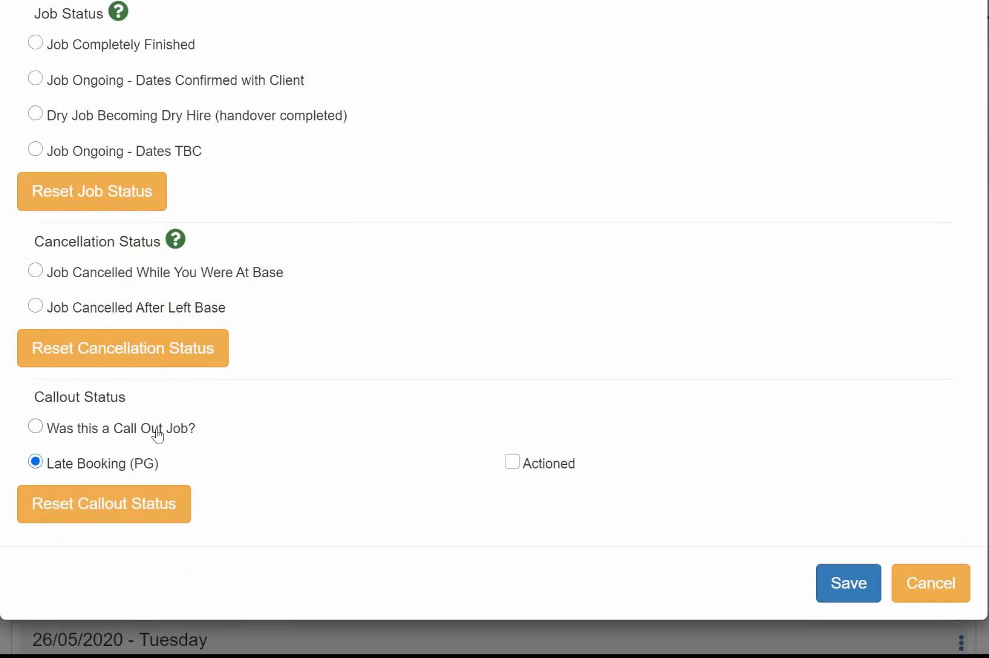
mouse_move(216, 460)
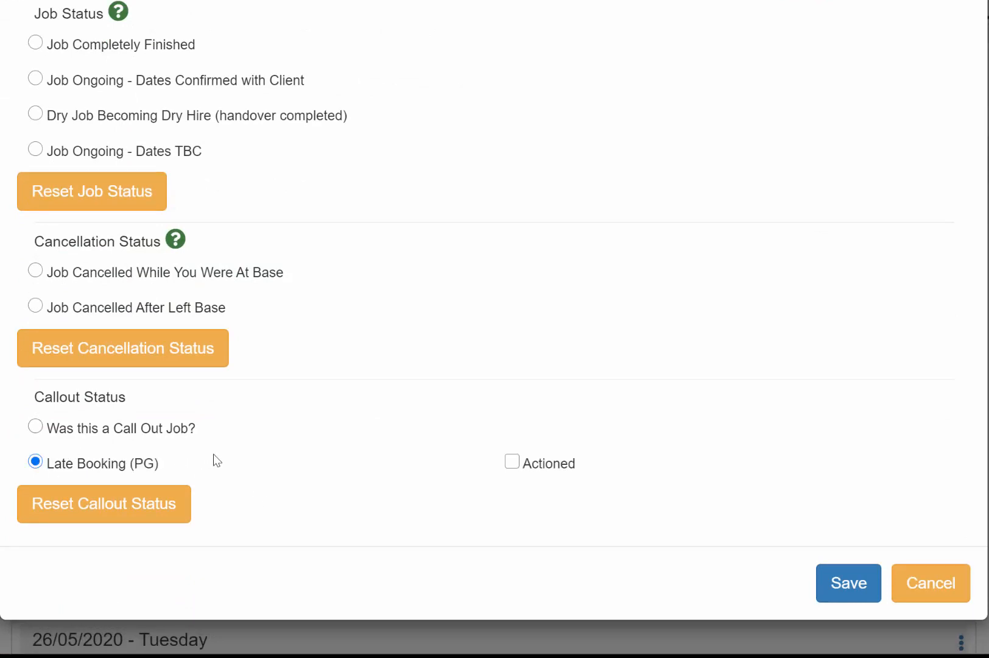
mouse_move(635, 601)
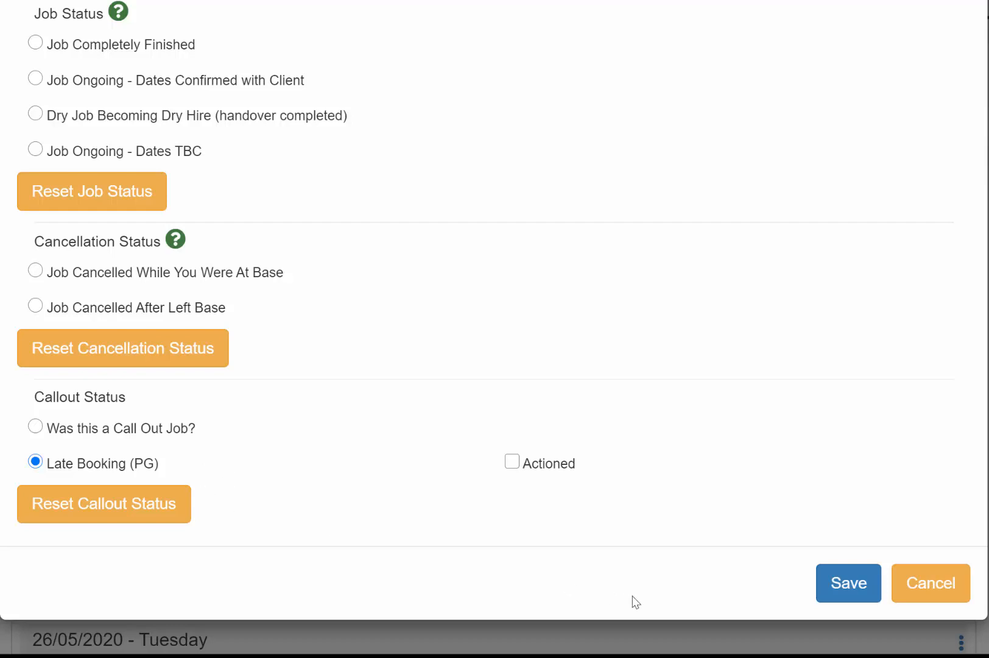
click(847, 582)
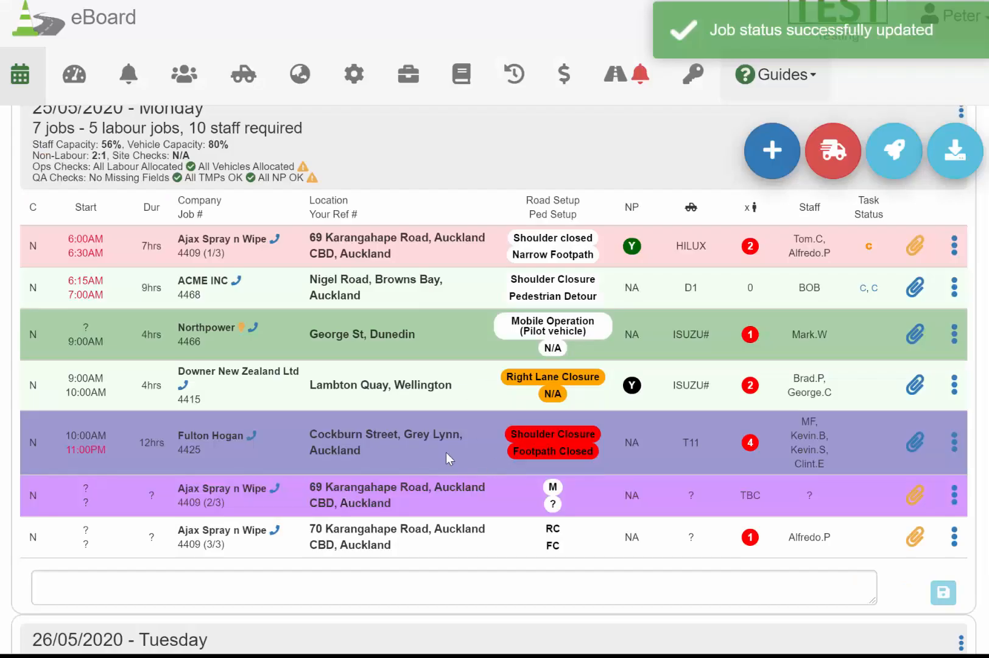
mouse_move(520, 485)
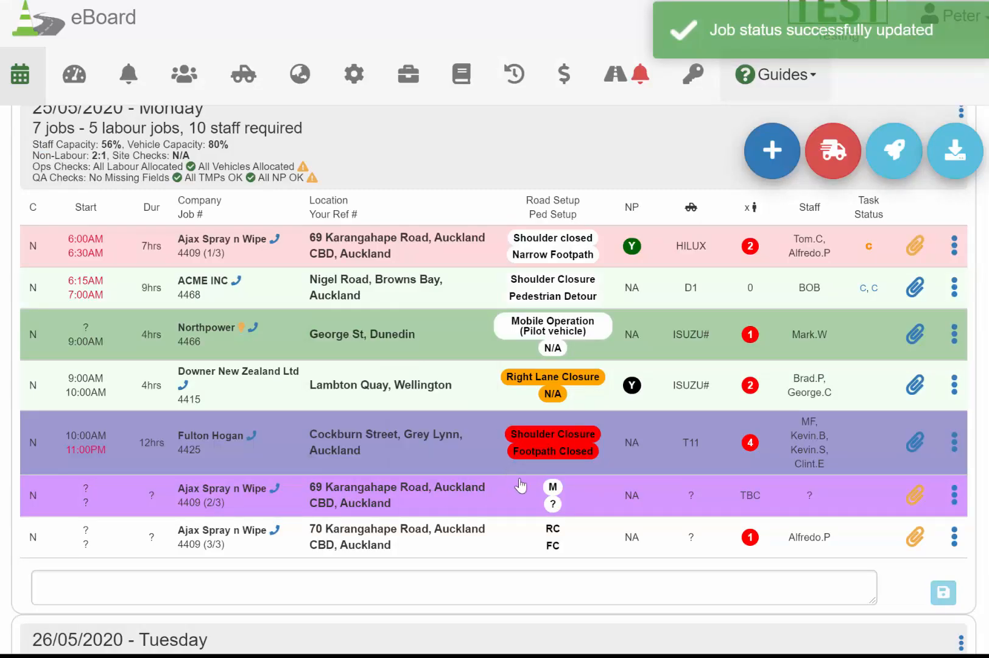
mouse_move(621, 494)
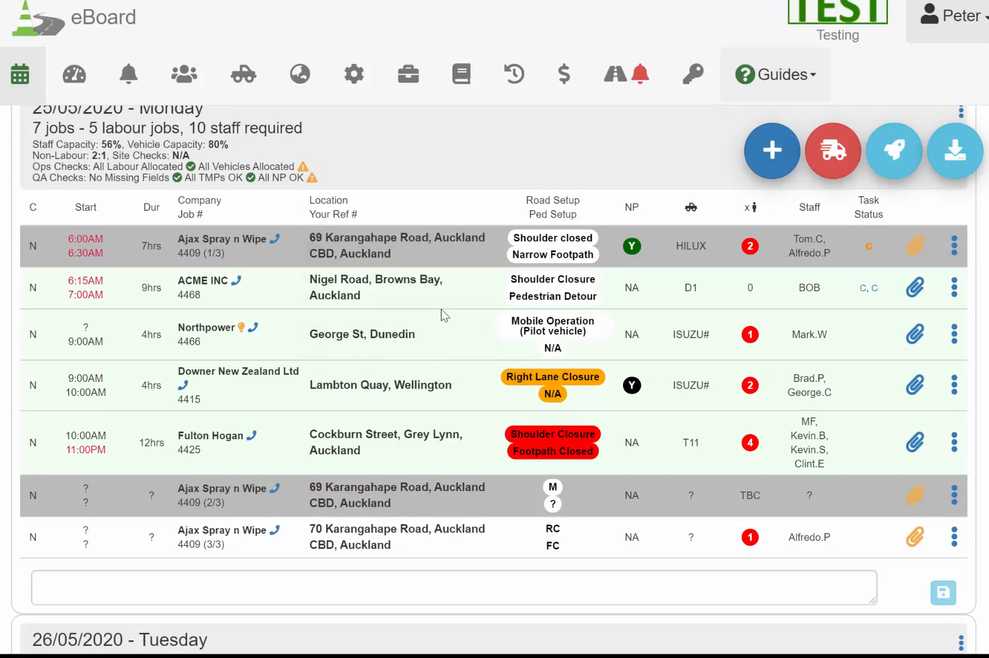
mouse_move(486, 318)
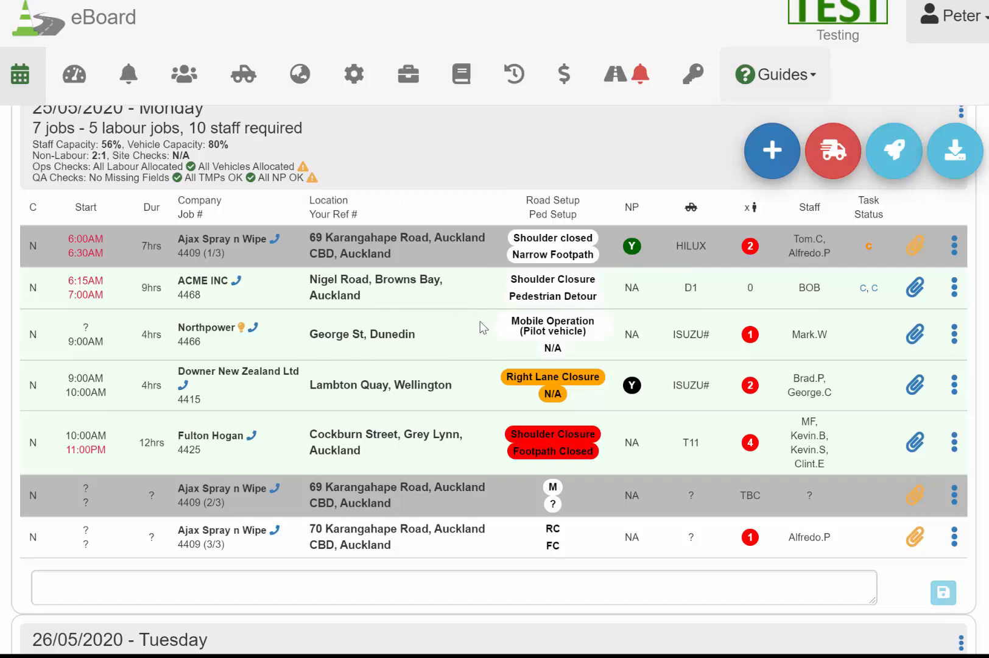
mouse_move(478, 377)
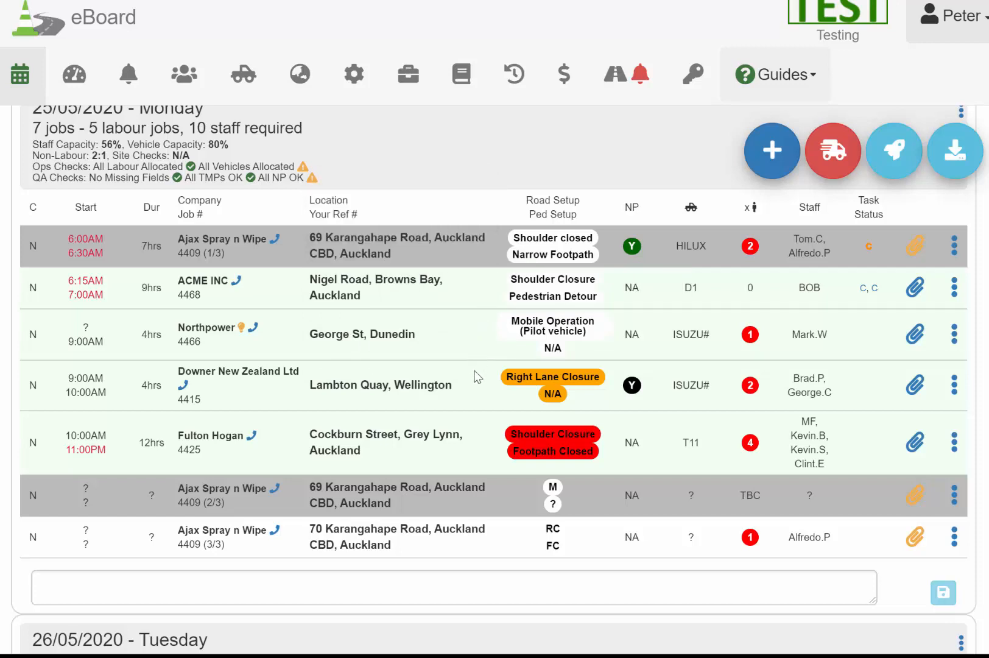
mouse_move(471, 370)
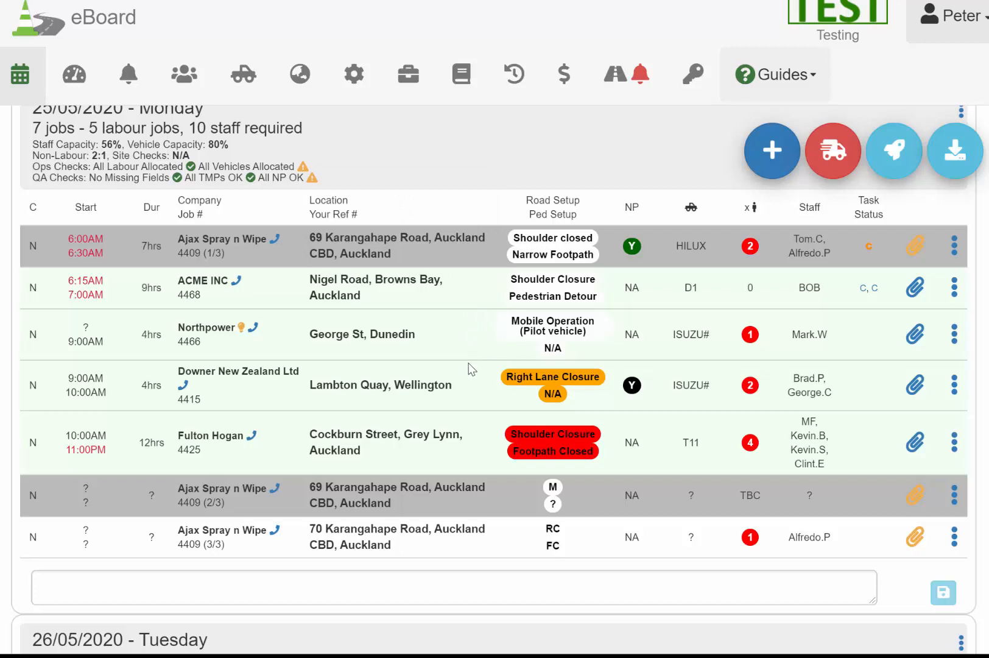
mouse_move(481, 388)
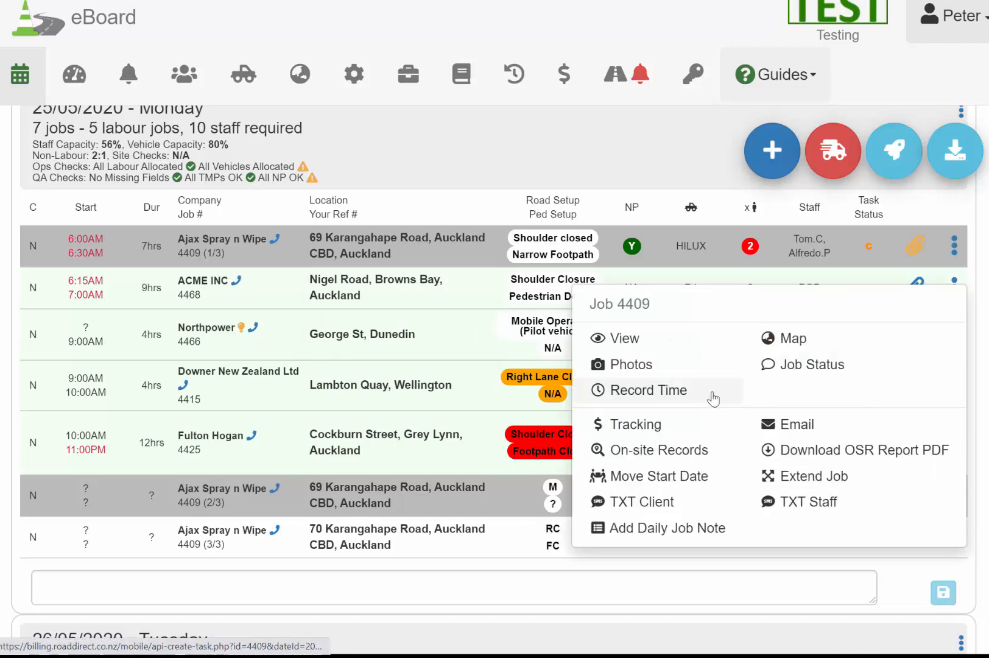
Save job 4409 (3/3) as Cancelled While You Were At Base with Actioned ticked, after trying the after-leaving-base option
click(811, 364)
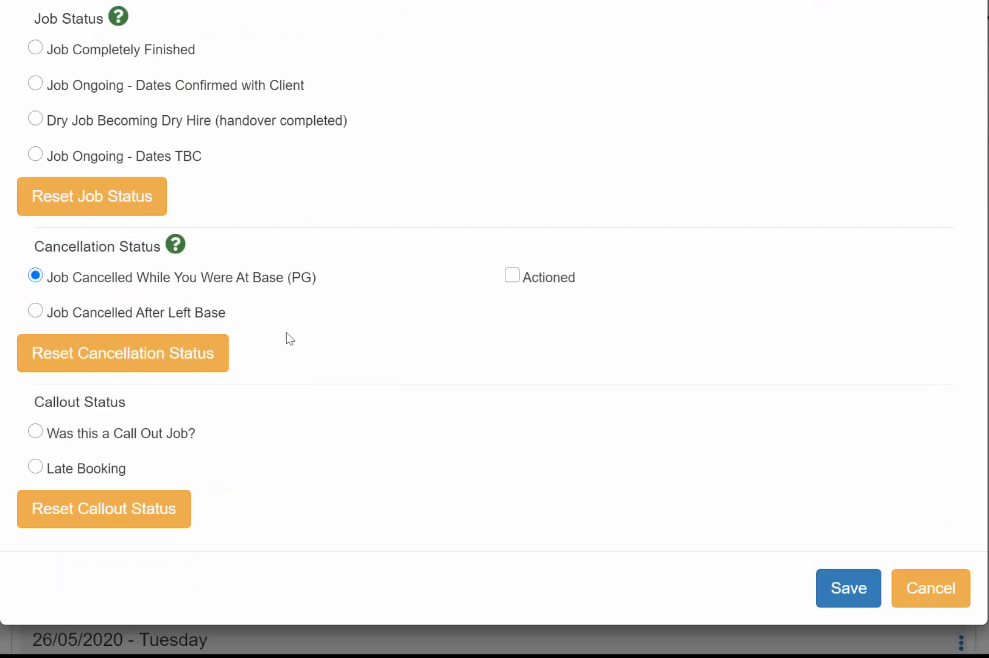
mouse_move(513, 277)
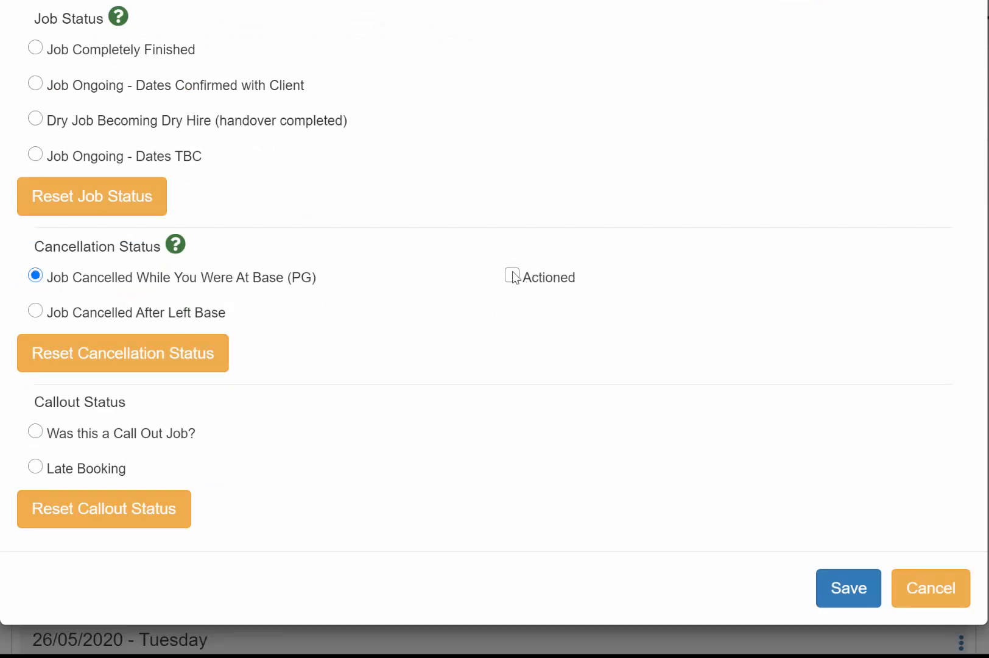
click(36, 312)
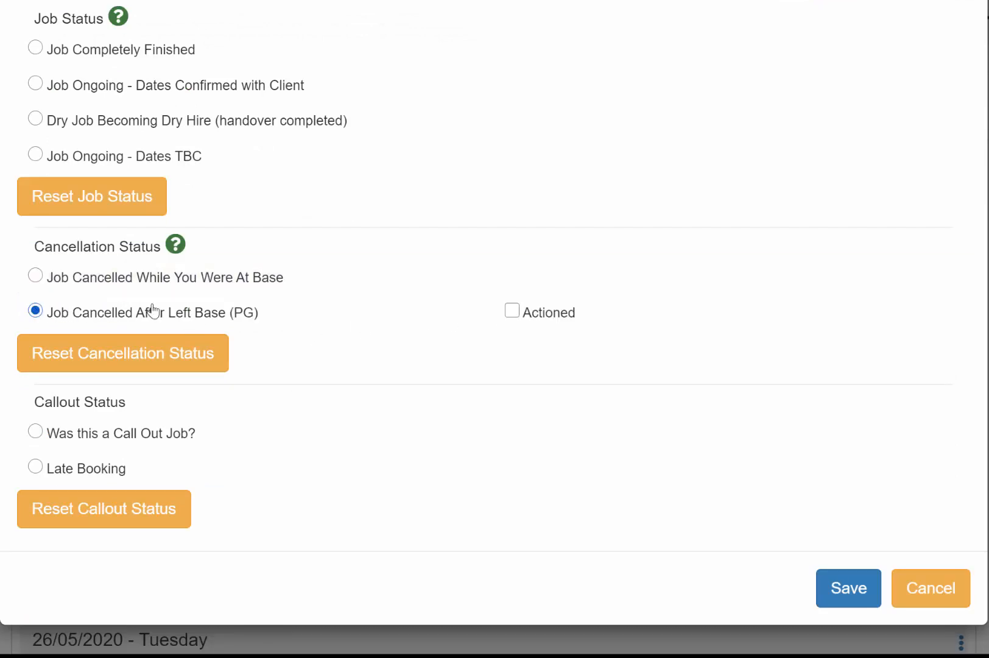
click(513, 310)
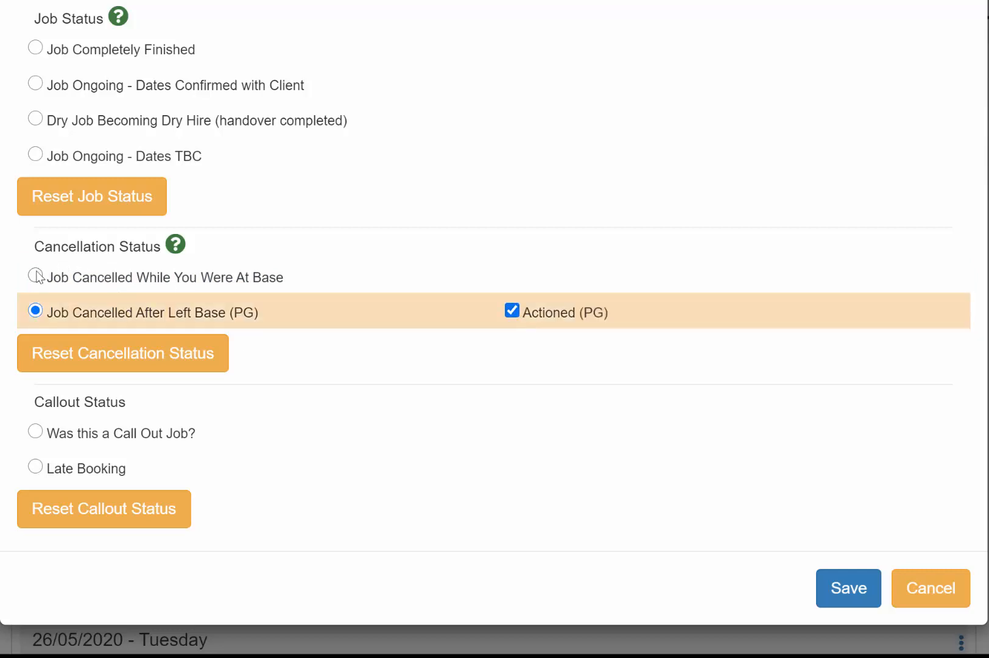
click(36, 276)
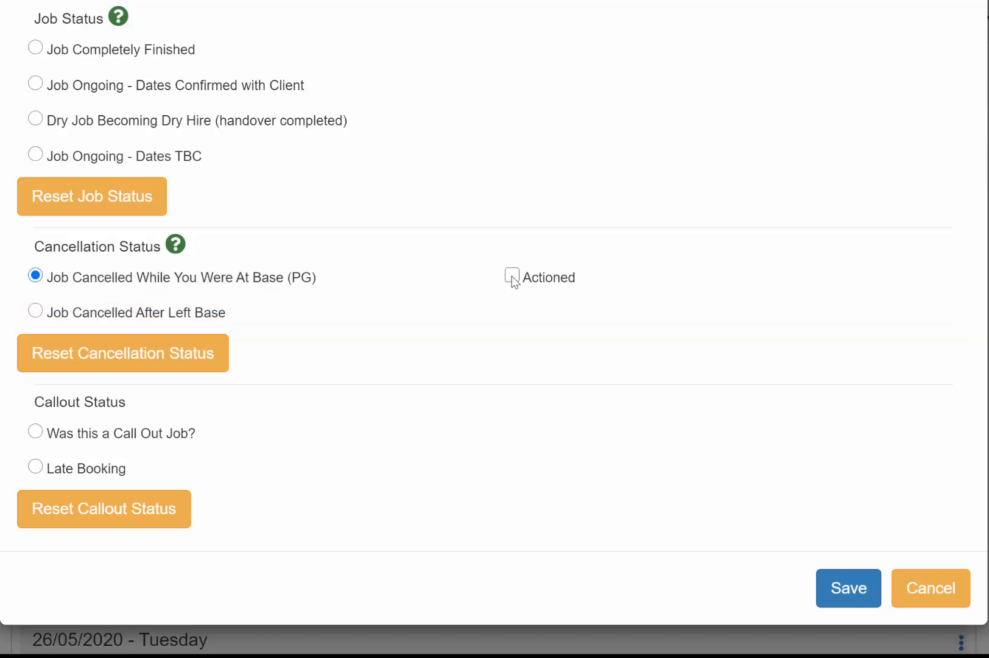
click(511, 277)
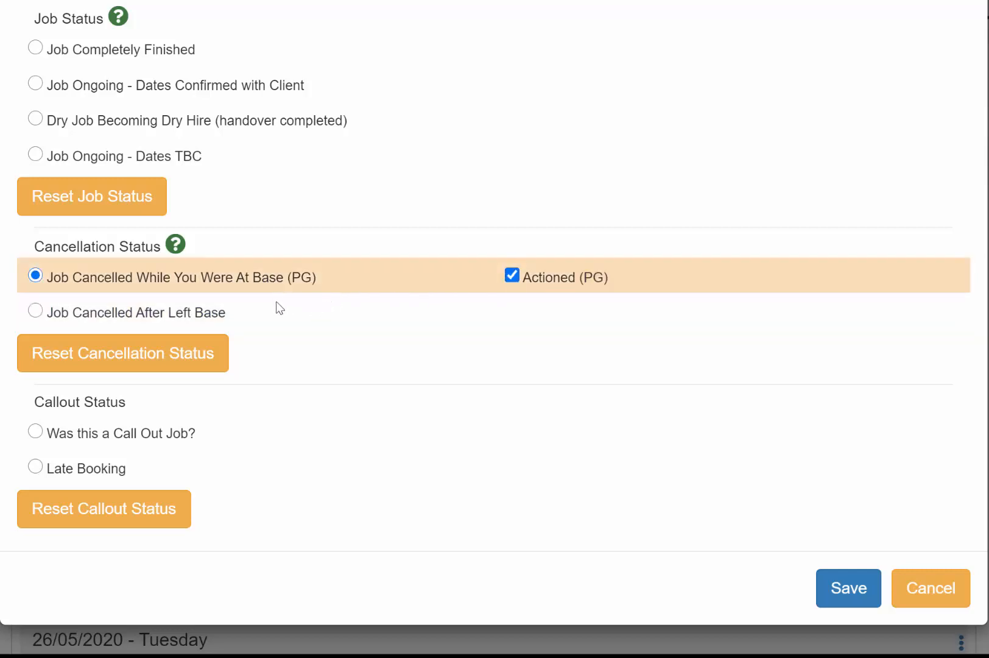
click(848, 587)
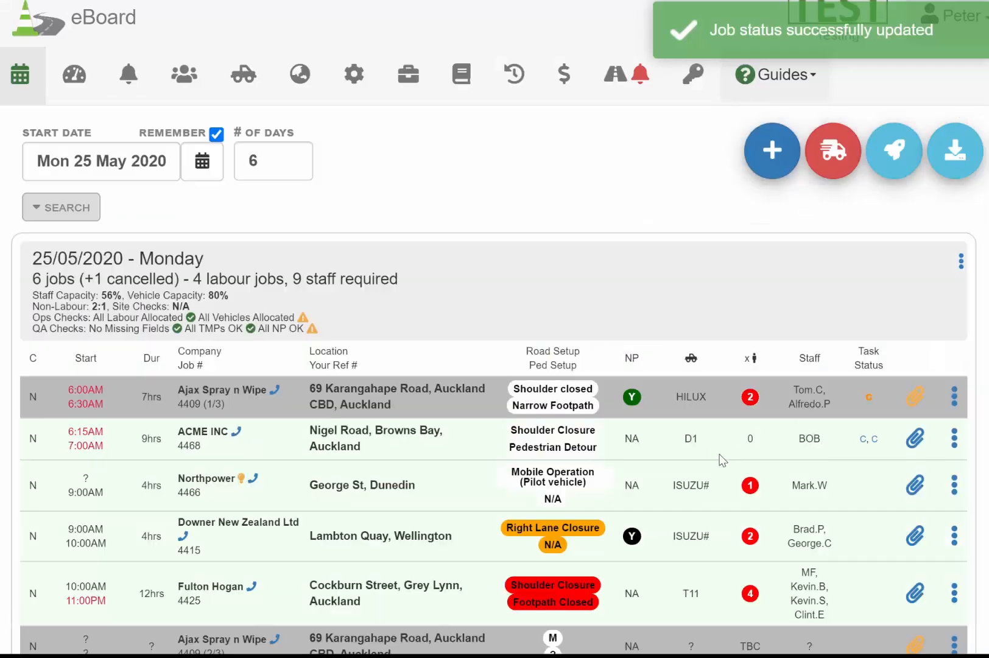
scroll(down, 3)
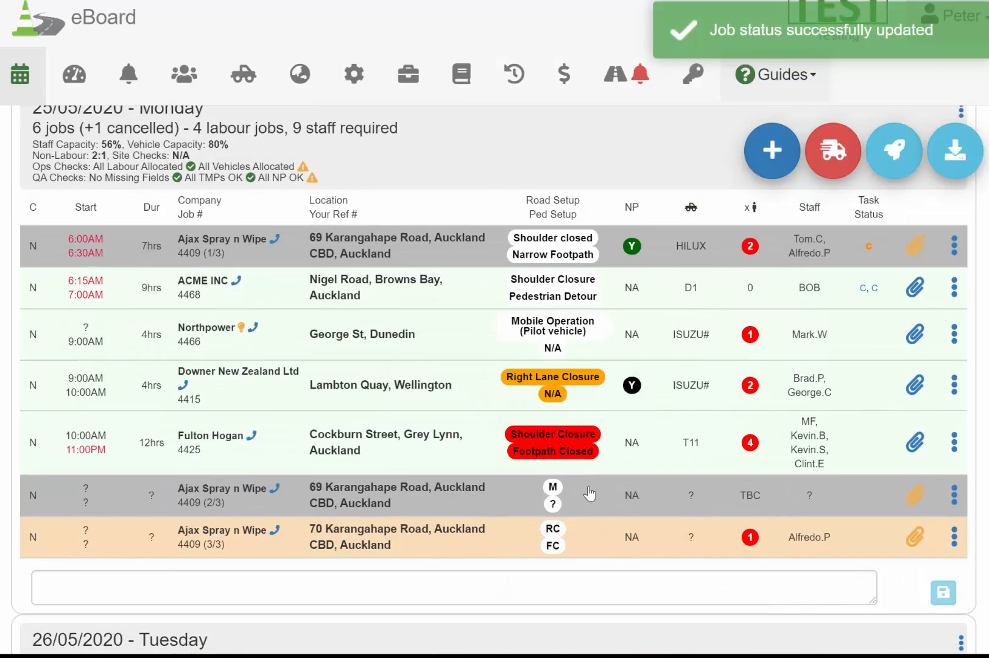
mouse_move(604, 538)
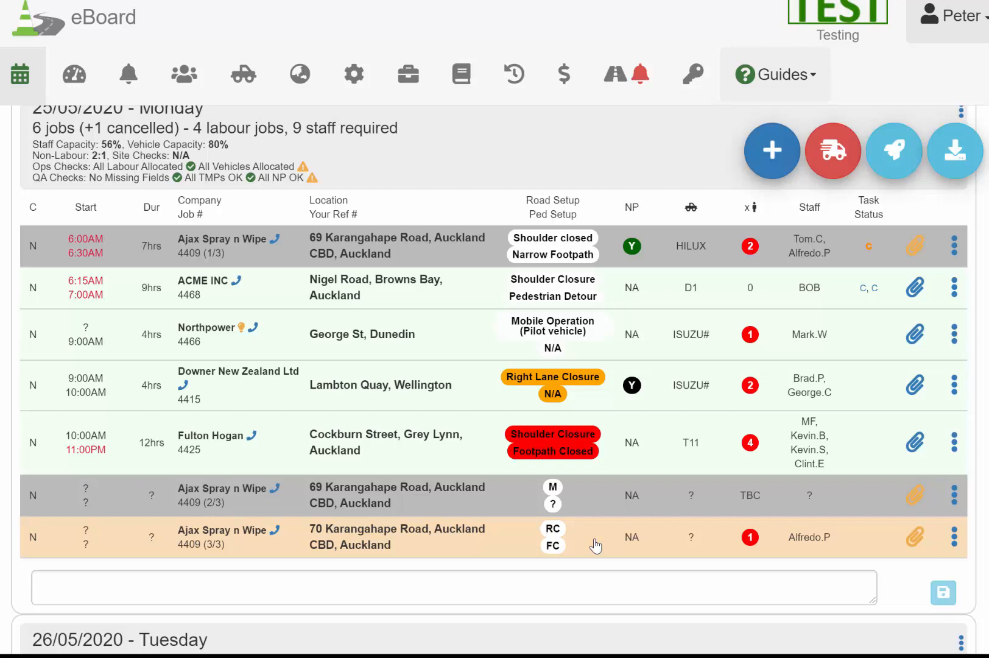
mouse_move(626, 453)
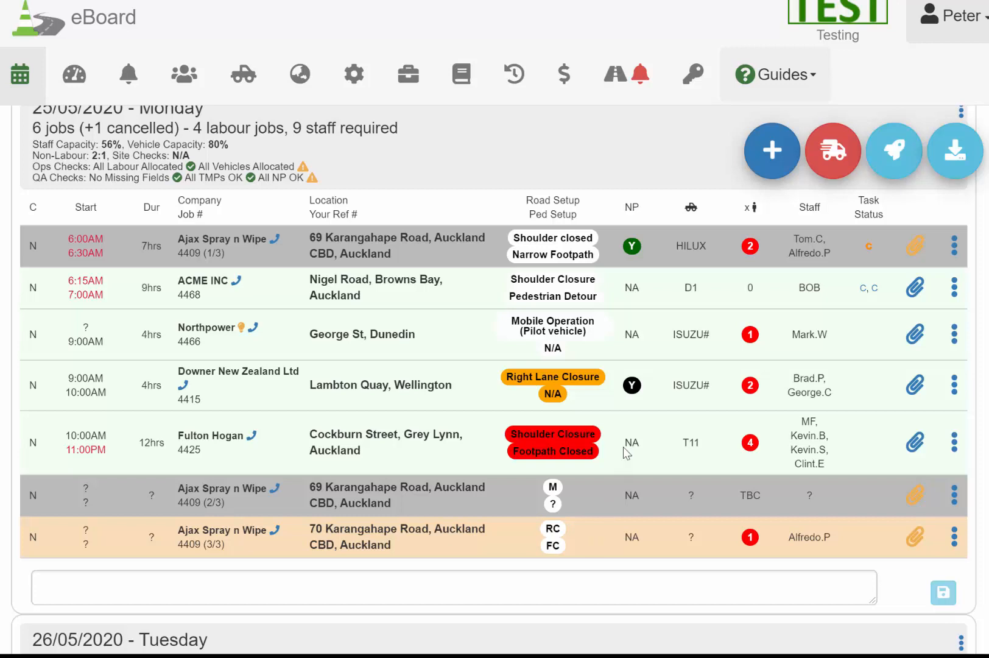
mouse_move(833, 95)
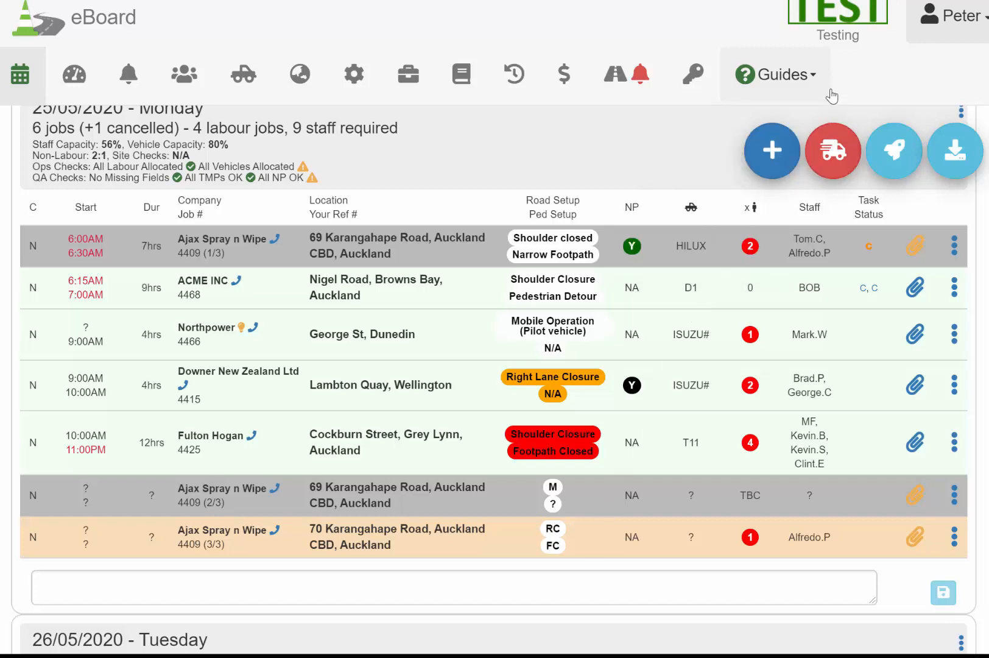
Show the colour key legend for callout, late booking, cancelled, ready-to-invoice and ongoing rows
click(781, 74)
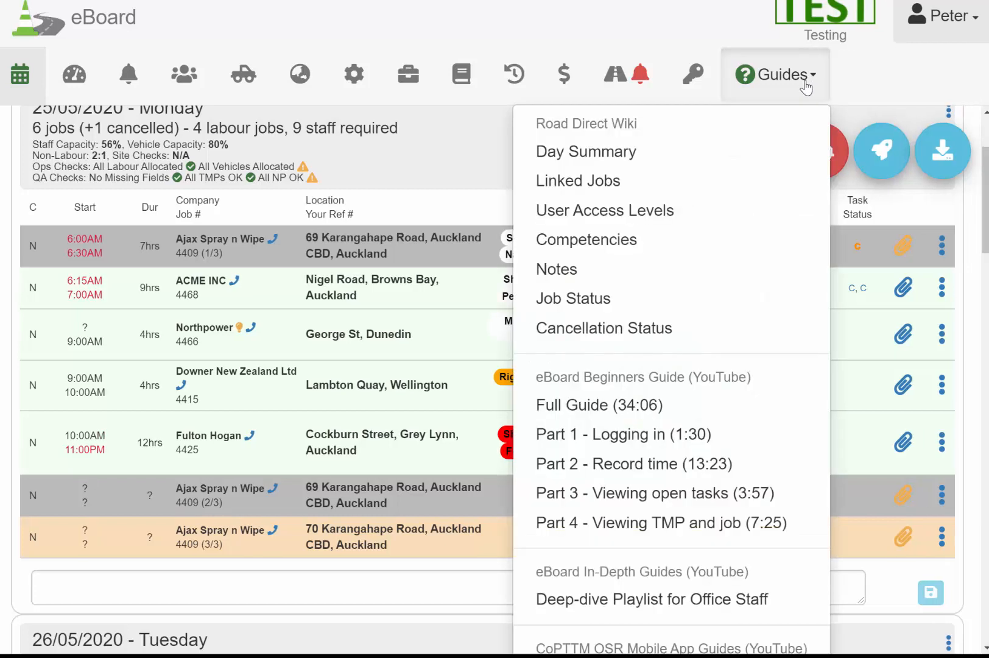
click(692, 74)
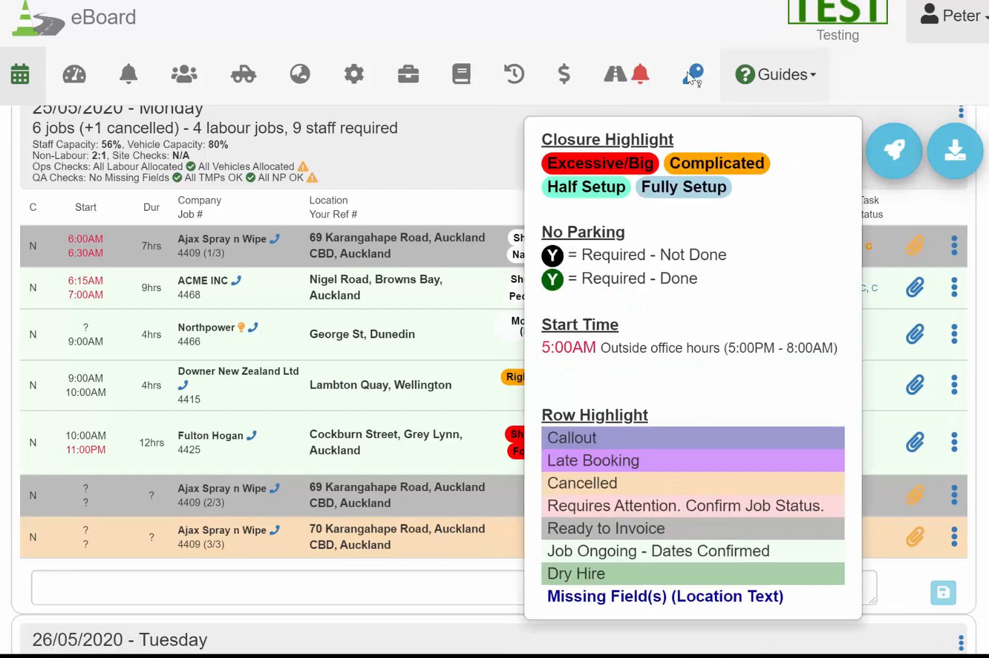
mouse_move(693, 81)
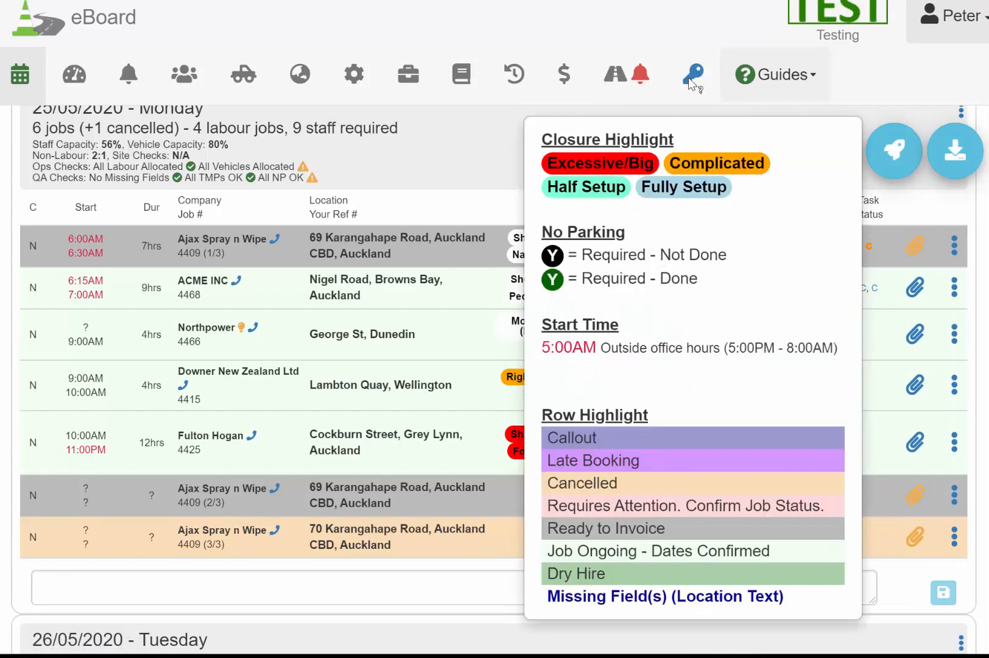
mouse_move(693, 74)
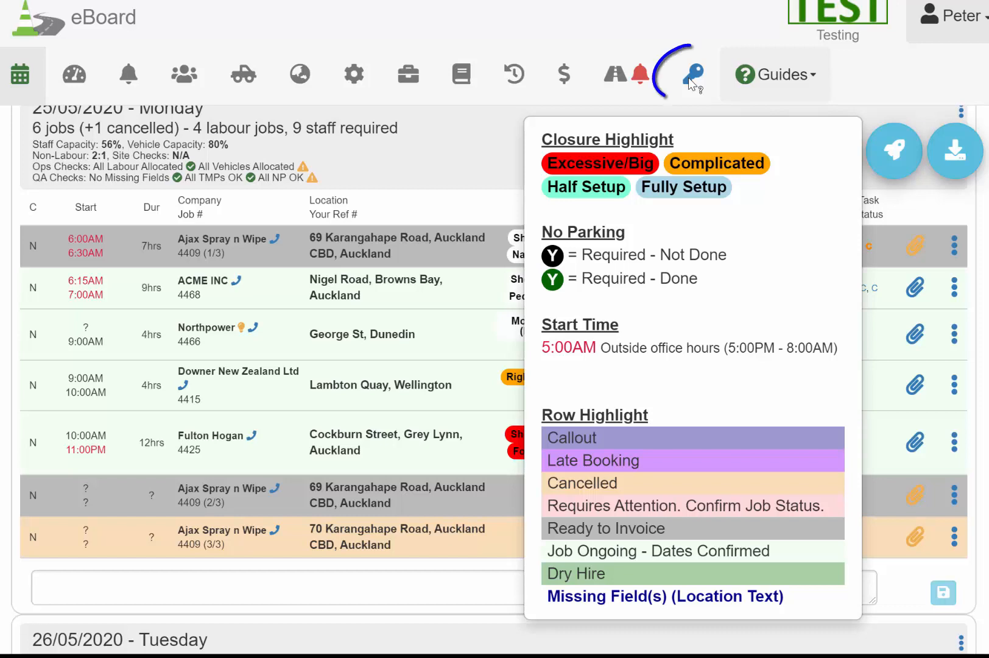
mouse_move(693, 75)
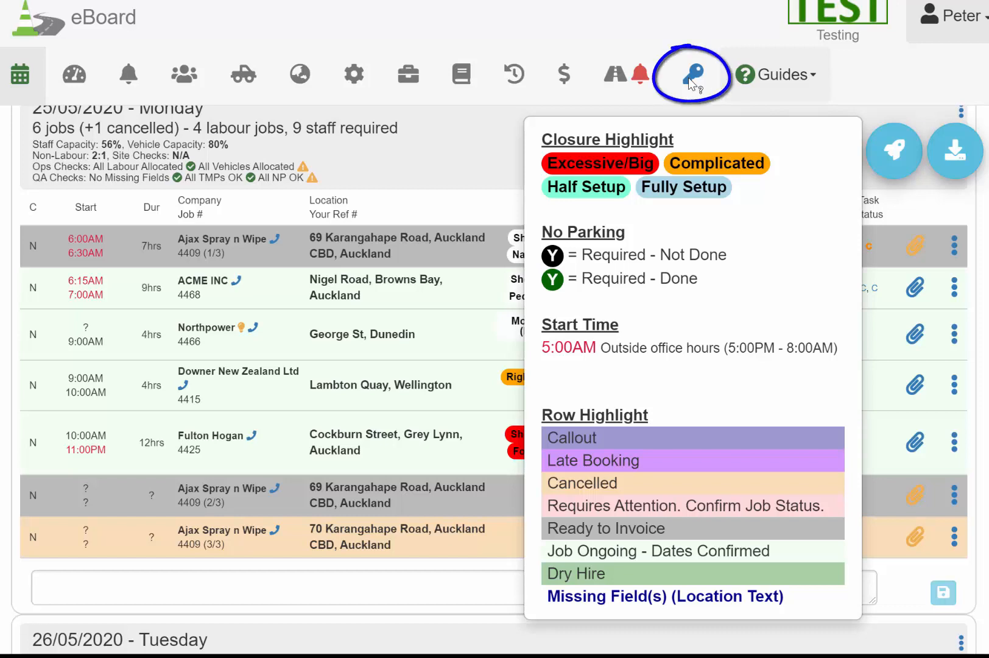